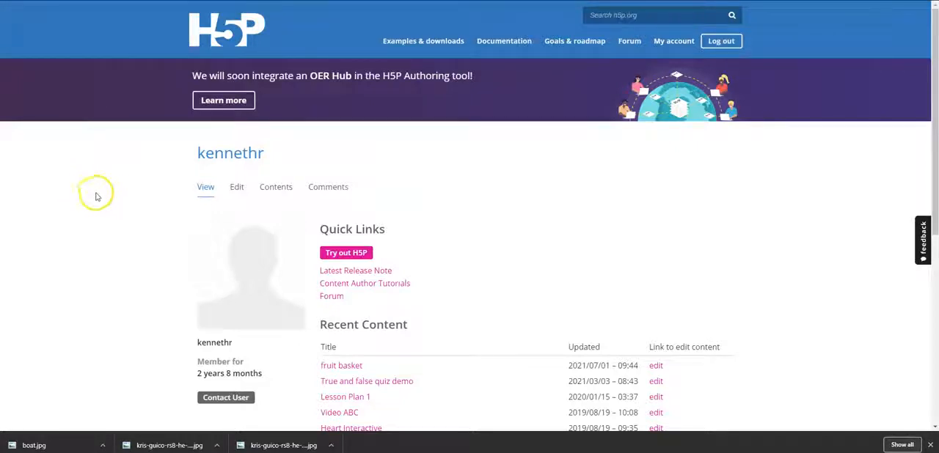
mouse_move(112, 199)
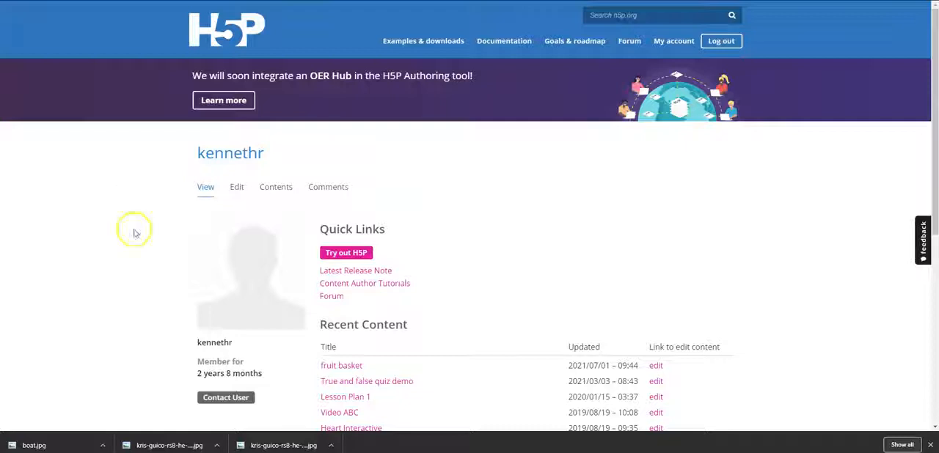
mouse_move(428, 176)
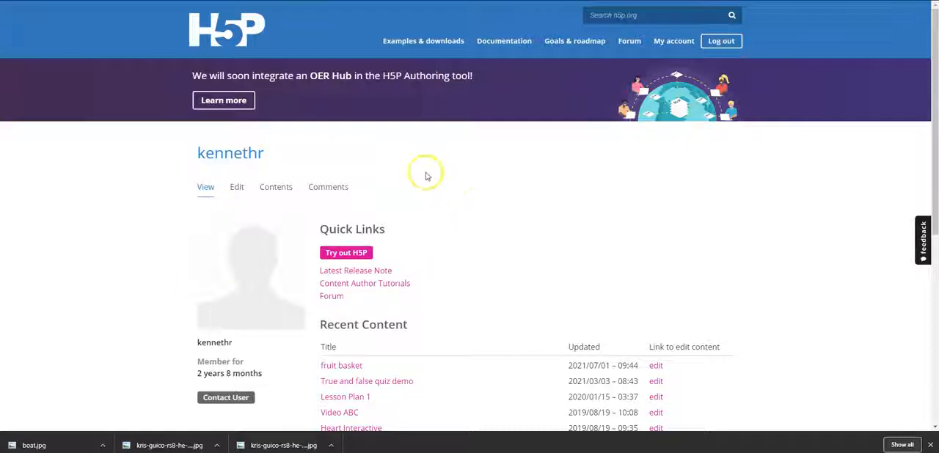
mouse_move(484, 217)
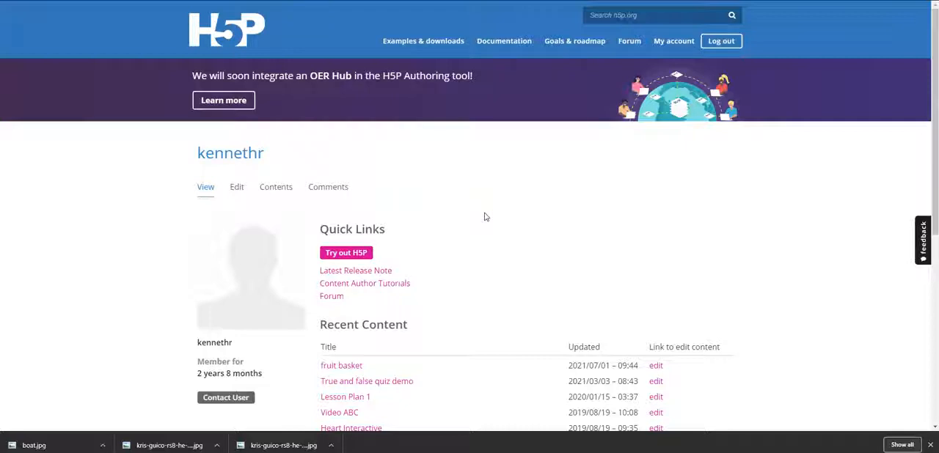
mouse_move(438, 238)
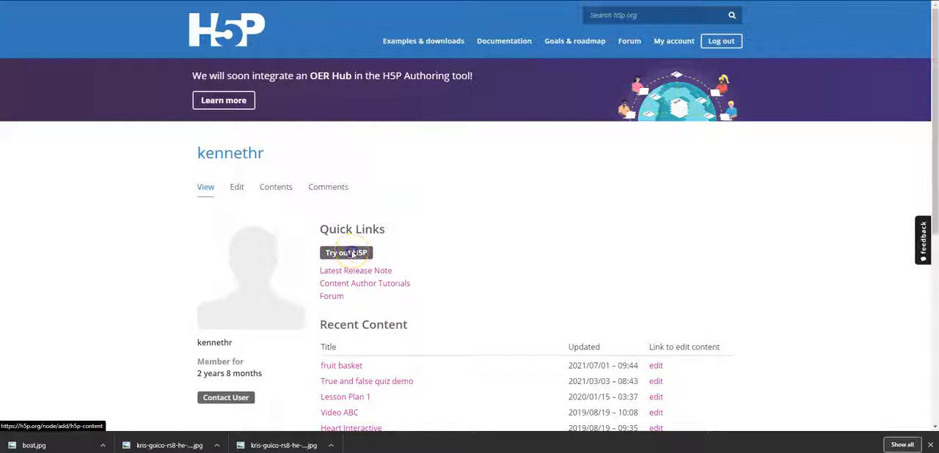
- Start new H5P content and scroll the content type list down to Virtual Tour (360)
left_click(346, 252)
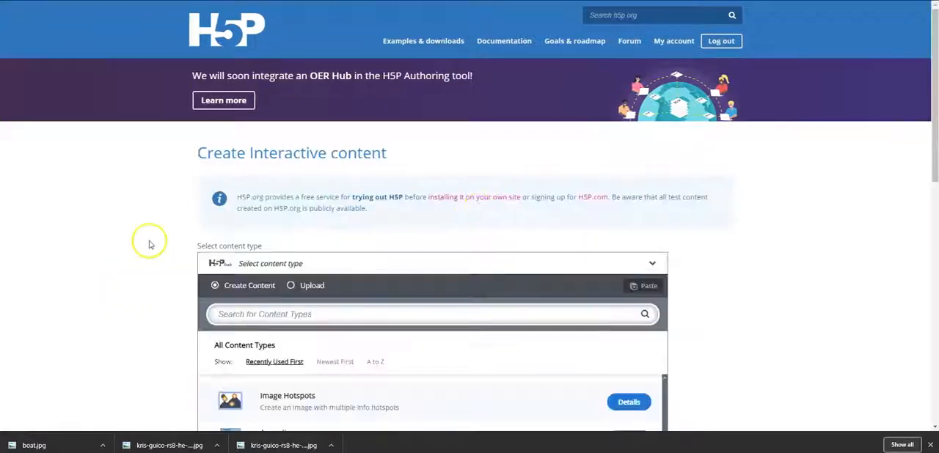
scroll("down", 3)
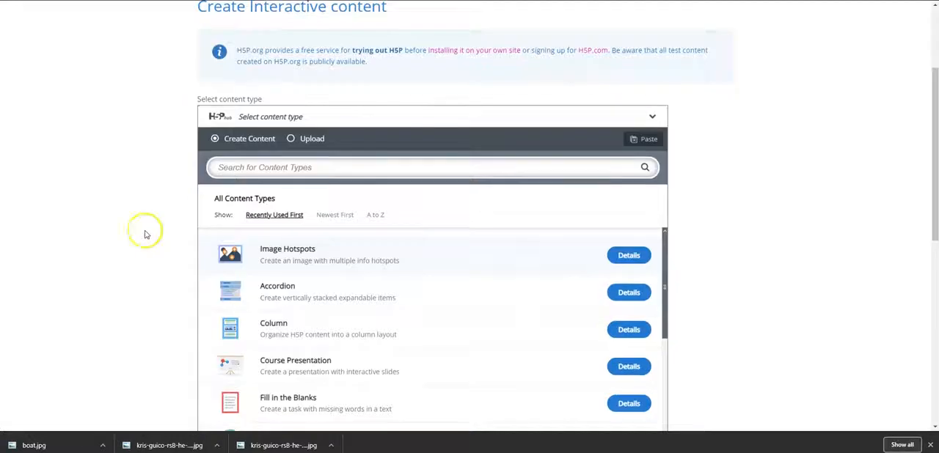
mouse_move(369, 303)
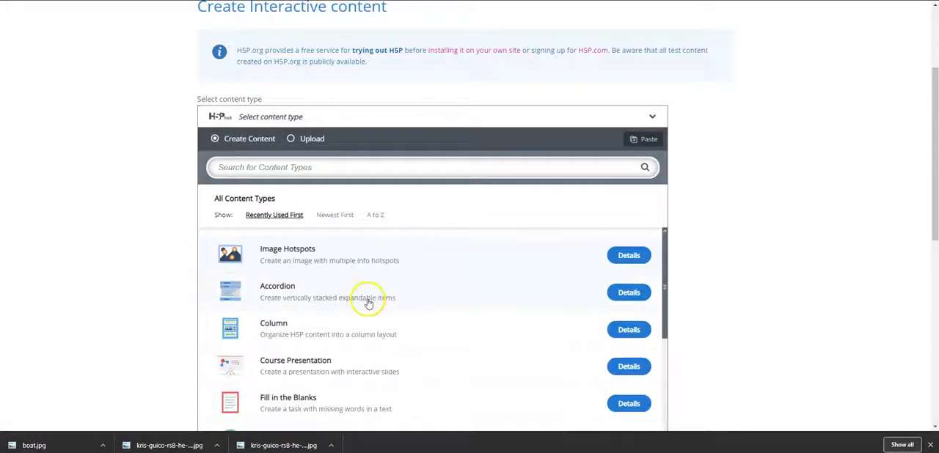
scroll("down", 3)
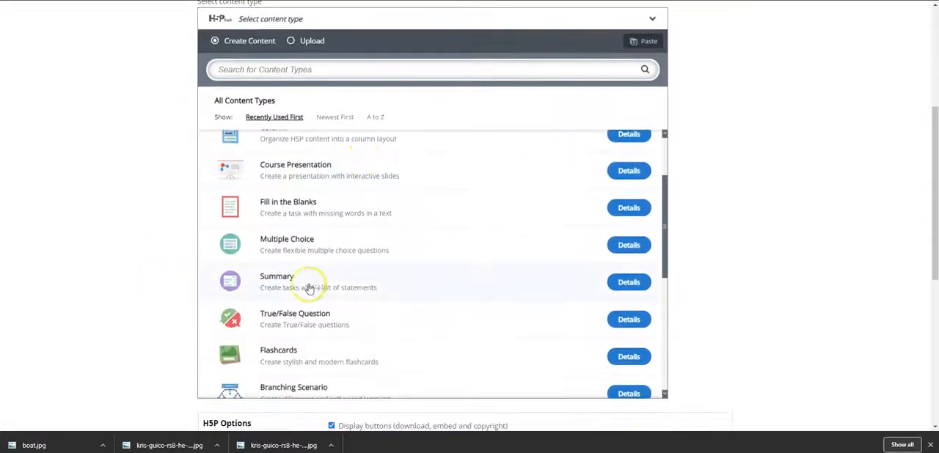
scroll("down", 3)
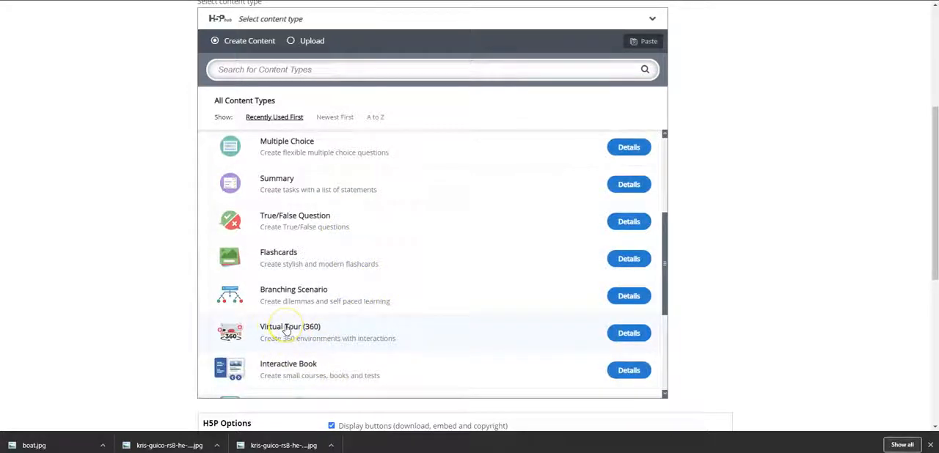
- Choose Virtual Tour (360) as the content type and scroll through its editor
left_click(290, 333)
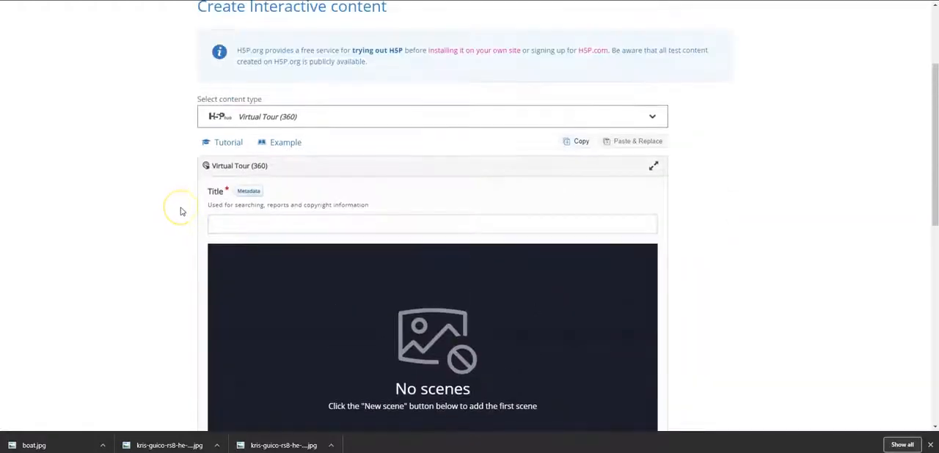
scroll("down", 3)
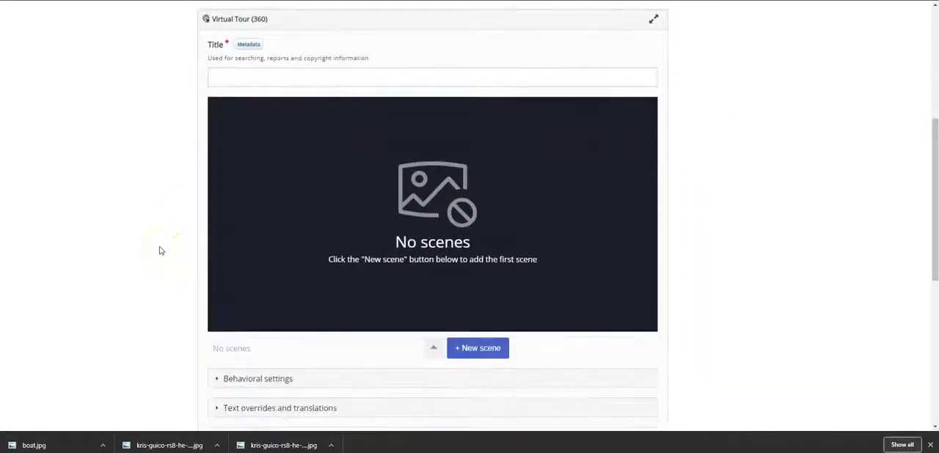
scroll("down", 3)
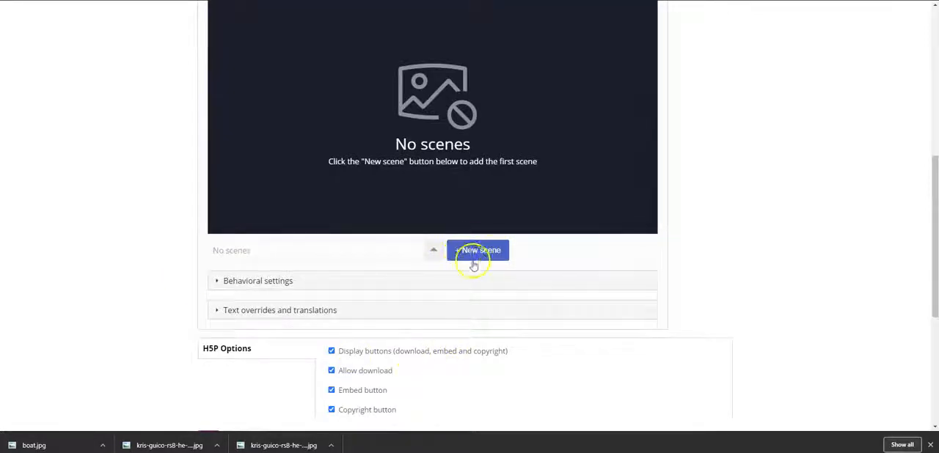
mouse_move(206, 330)
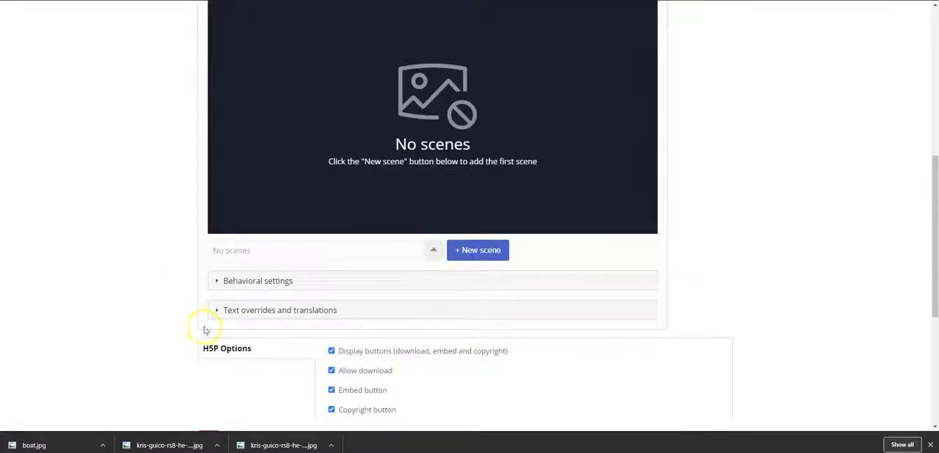
scroll("down", 3)
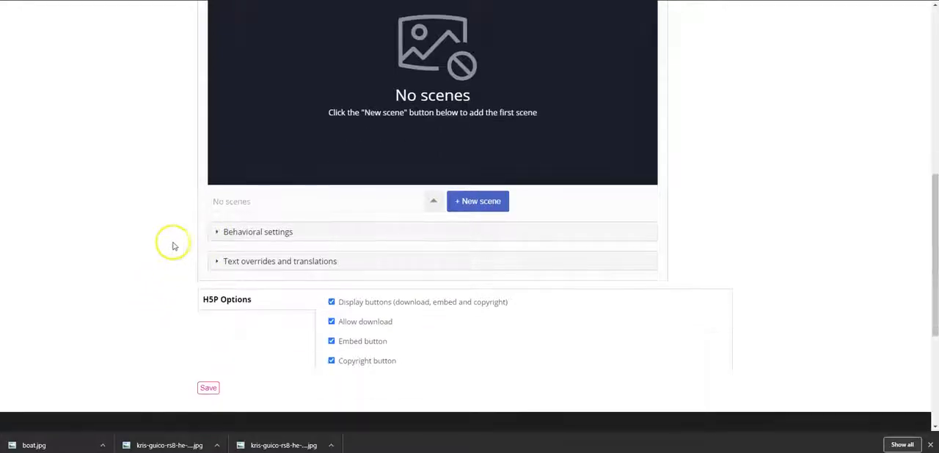
- Expand the Behavioral settings and Text overrides and translations sections
left_click(257, 232)
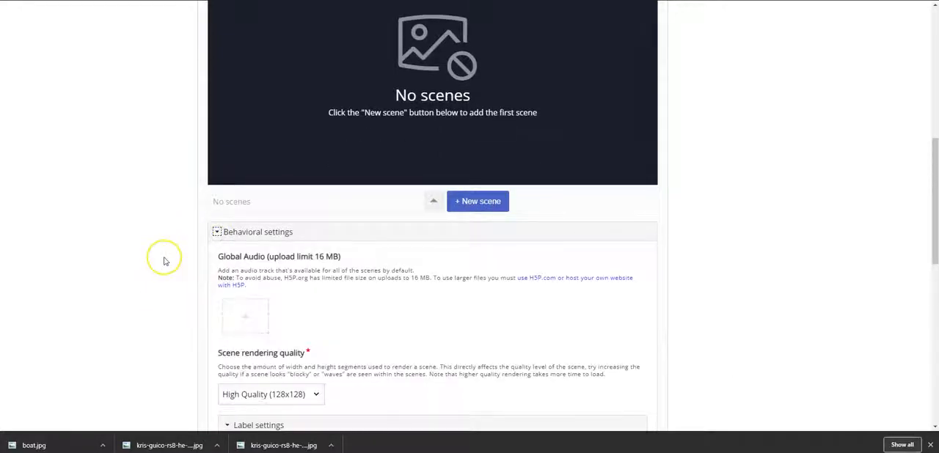
scroll("down", 3)
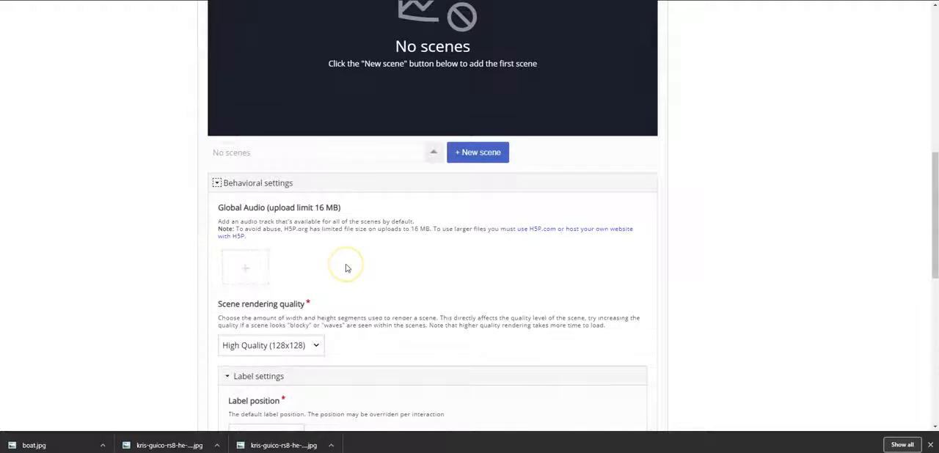
scroll("down", 3)
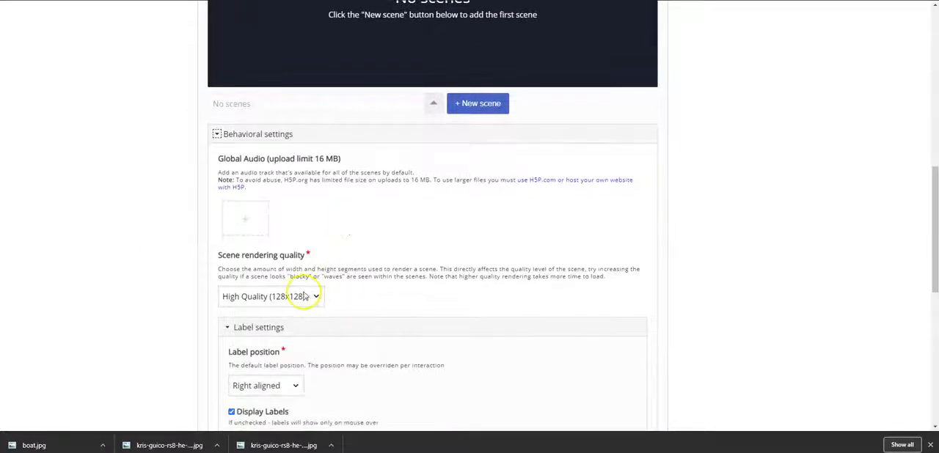
left_click(271, 297)
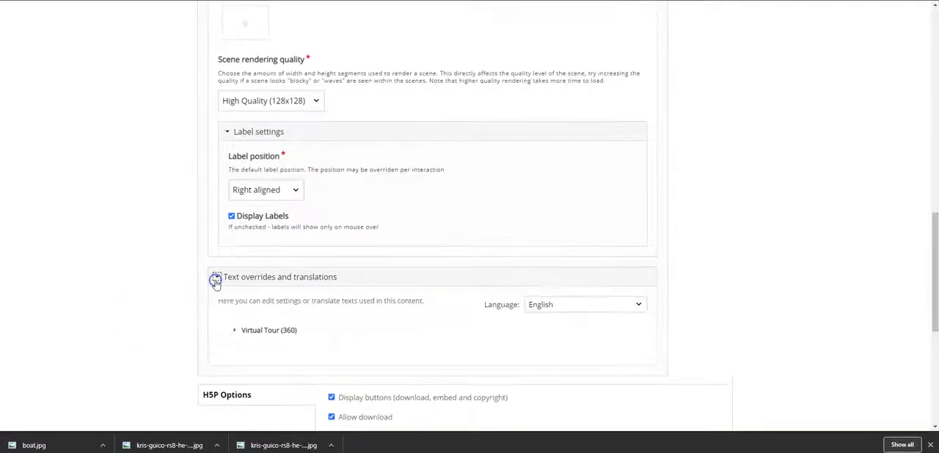
scroll("down", 3)
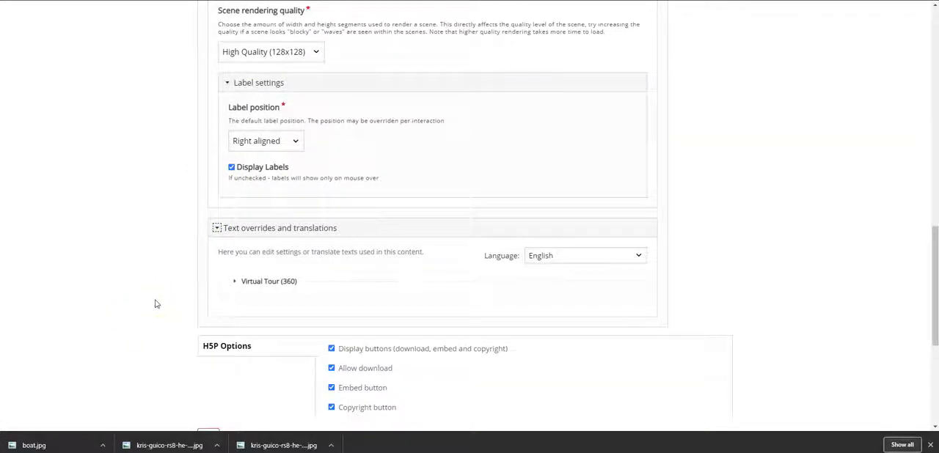
scroll("up", 3)
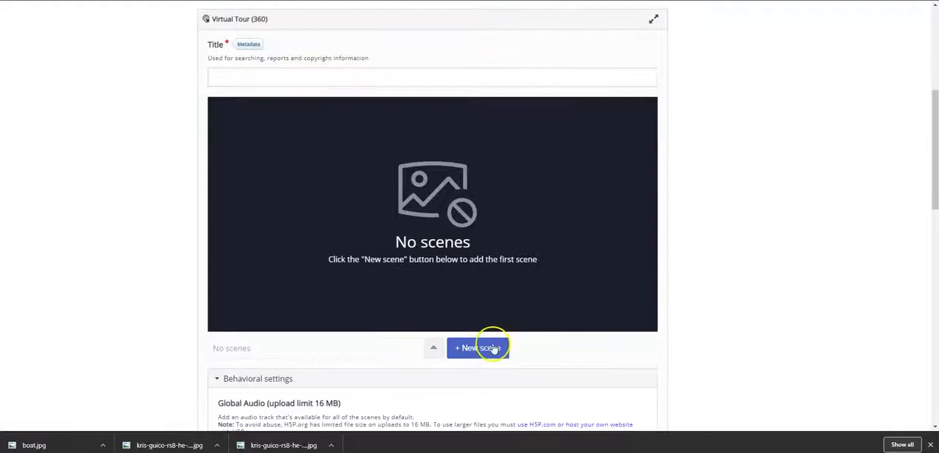
- Add a new scene with title and description 'Patawan Island'
left_click(478, 348)
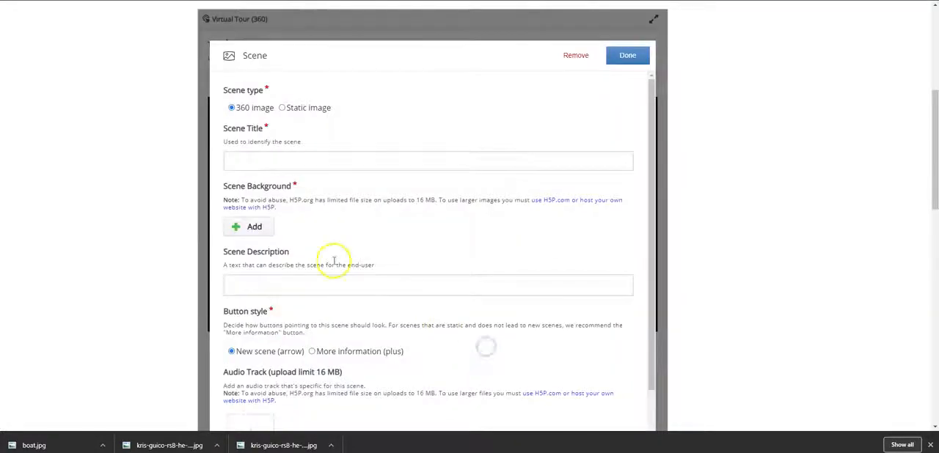
left_click(427, 161)
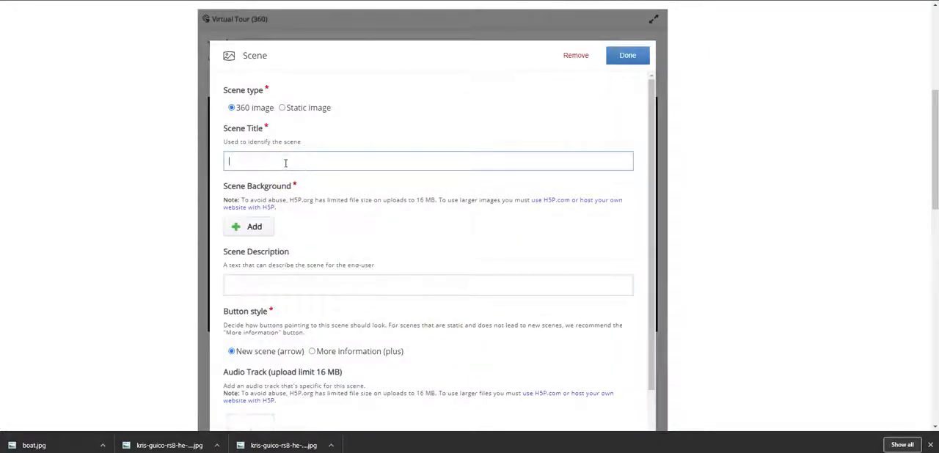
type("Patawan Island")
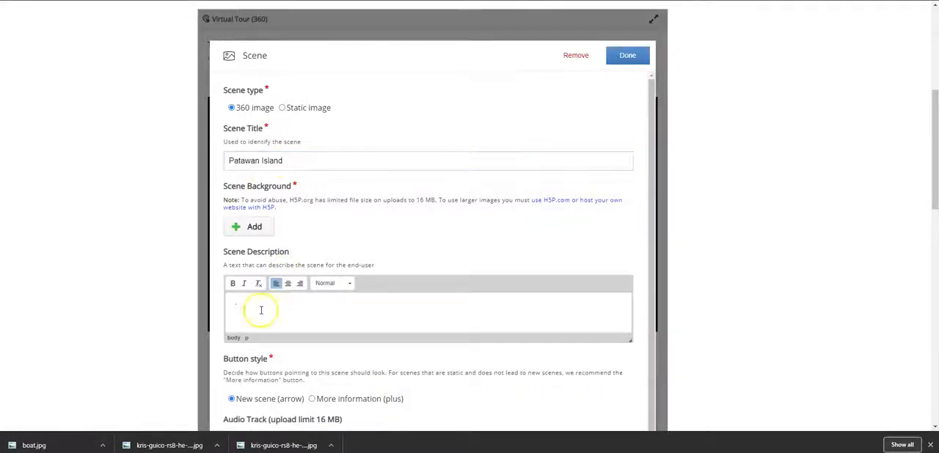
type("Patawan Island")
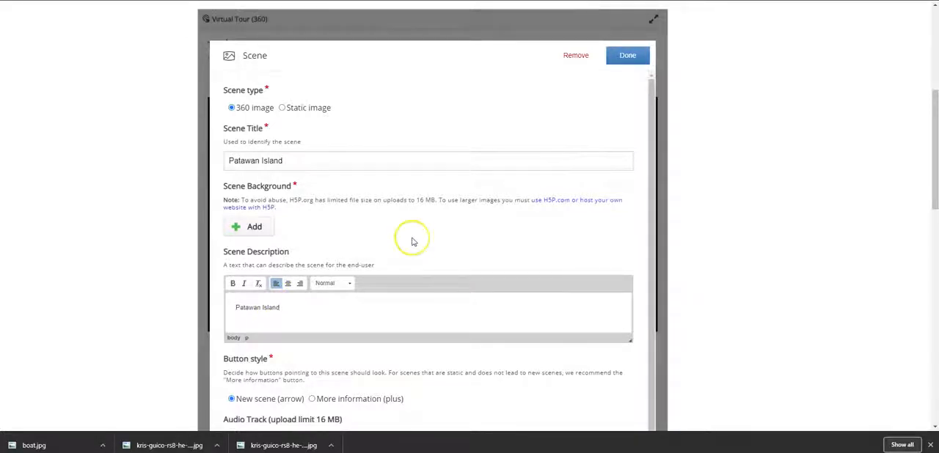
mouse_move(416, 254)
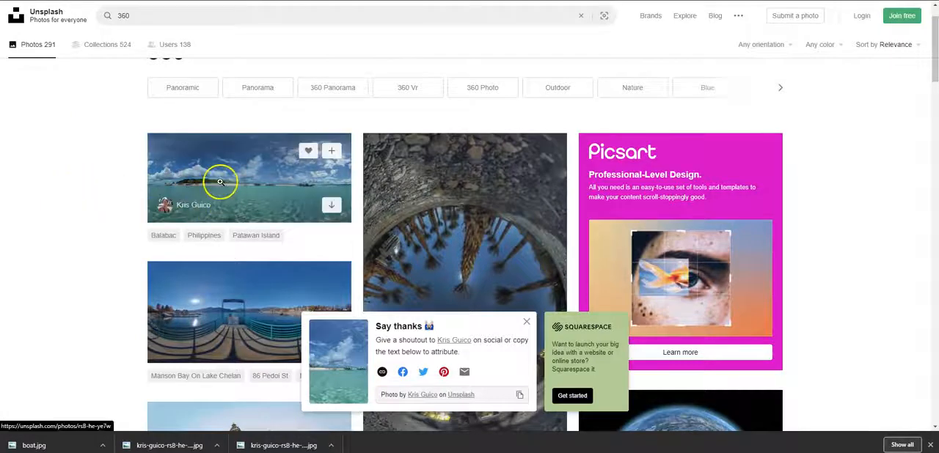
mouse_move(229, 176)
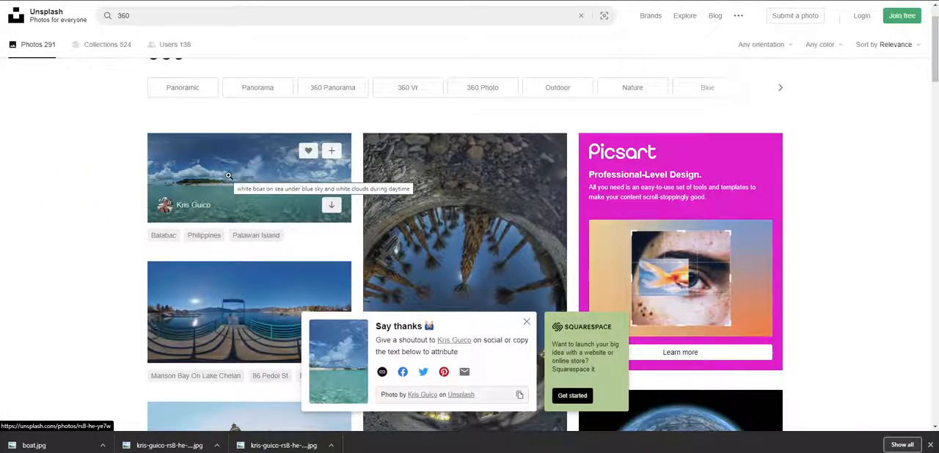
mouse_move(254, 196)
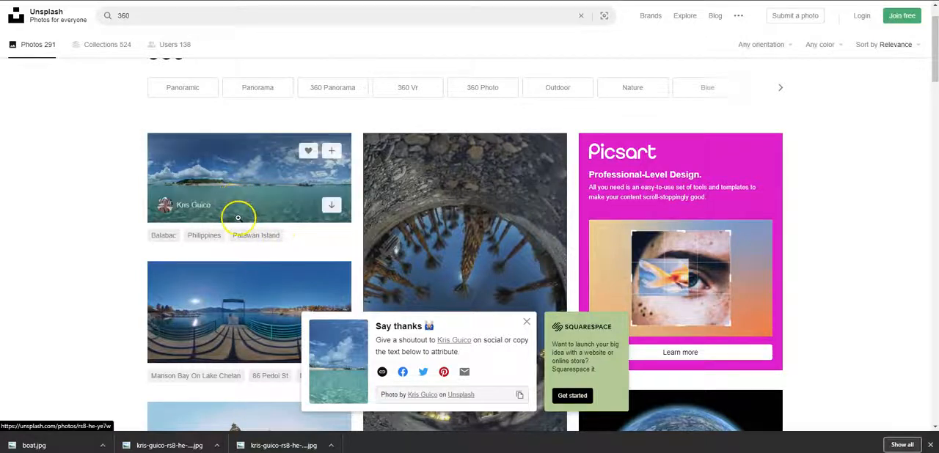
mouse_move(245, 198)
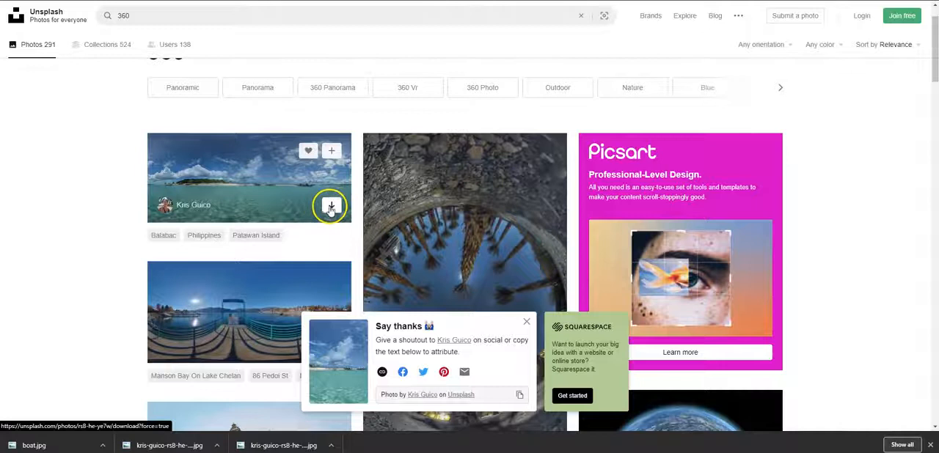
mouse_move(70, 59)
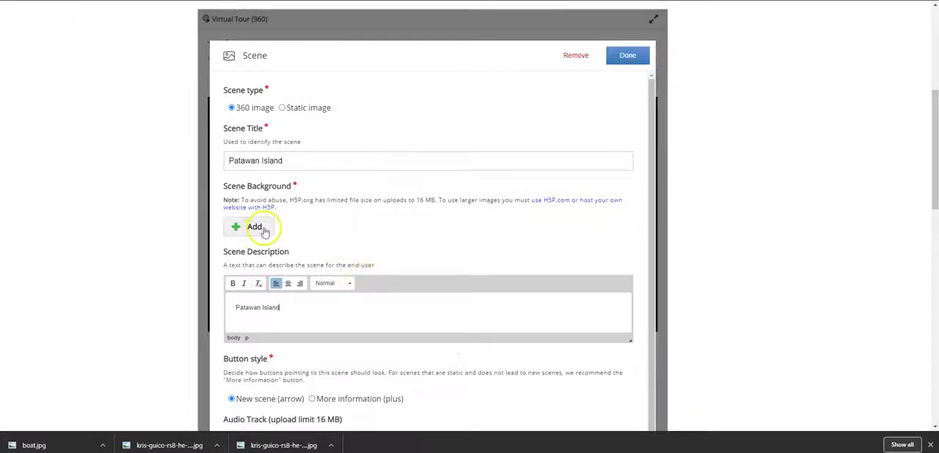
left_click(249, 226)
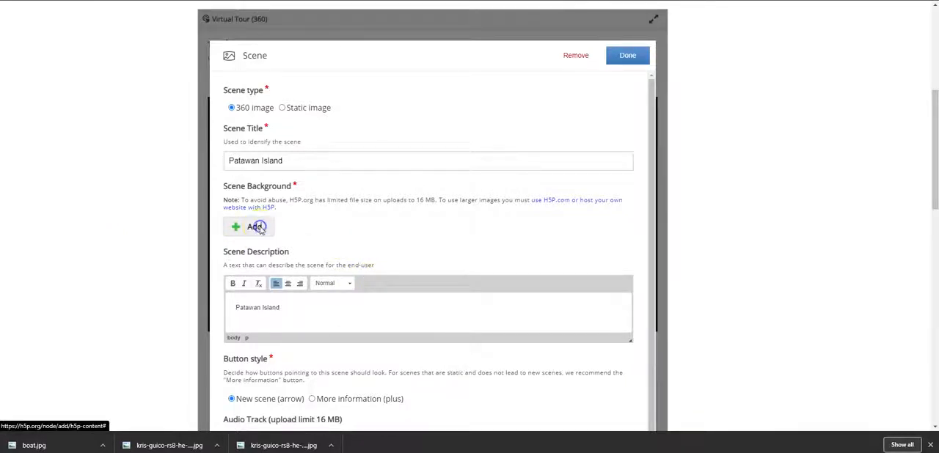
left_click(249, 227)
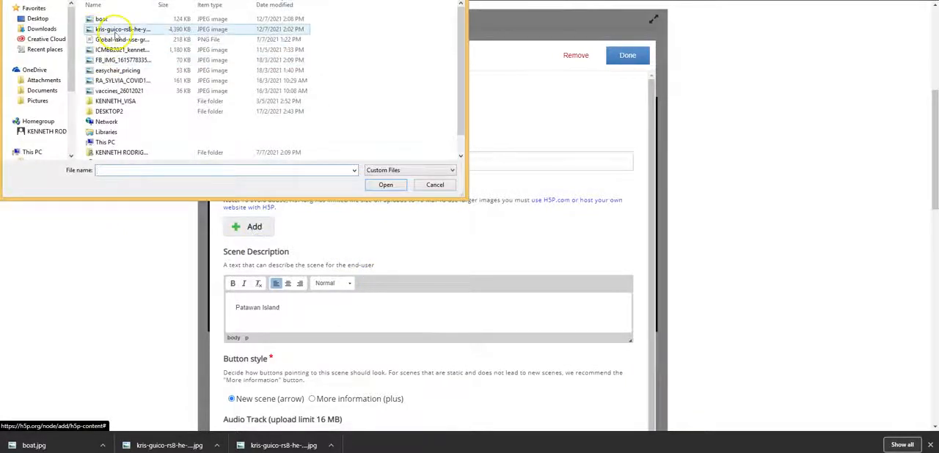
left_click(122, 30)
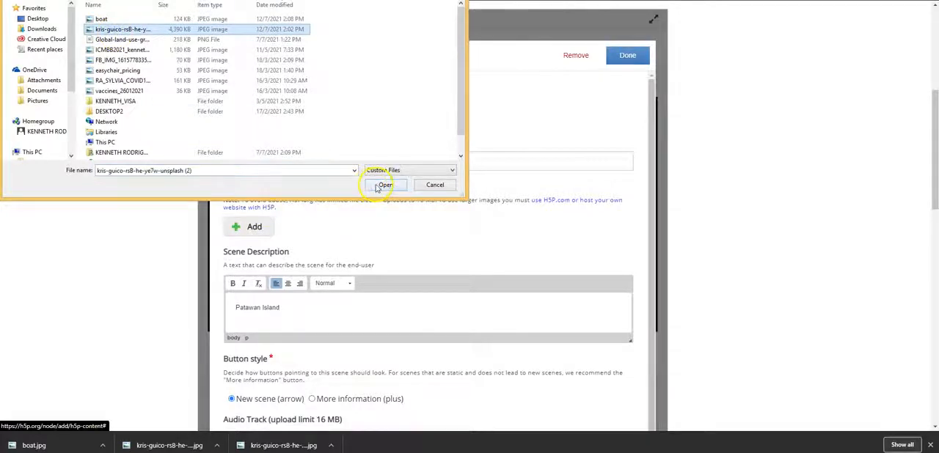
left_click(385, 185)
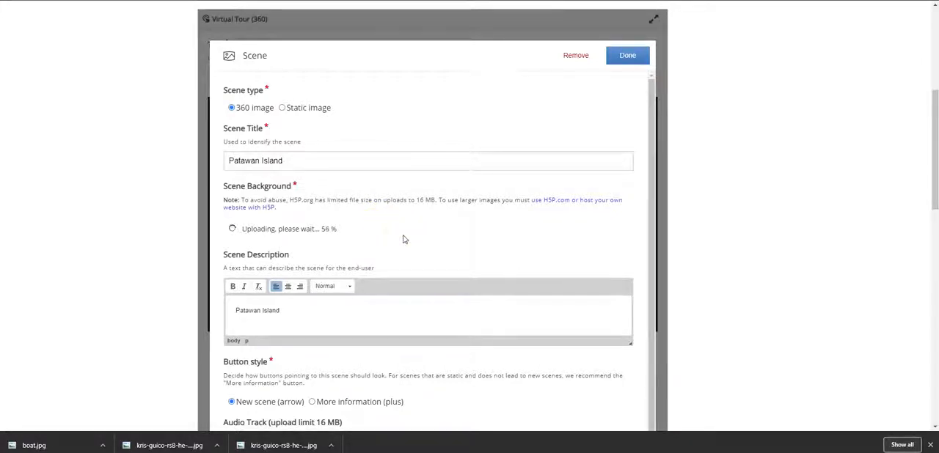
scroll("down", 3)
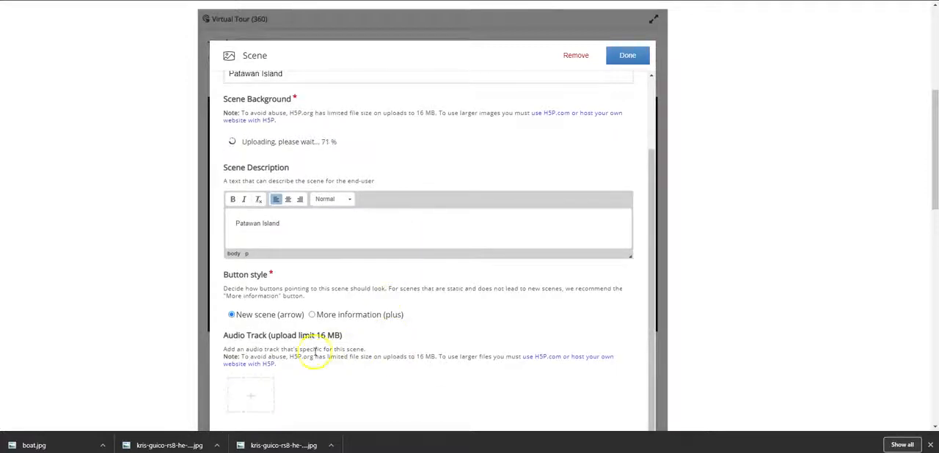
mouse_move(333, 376)
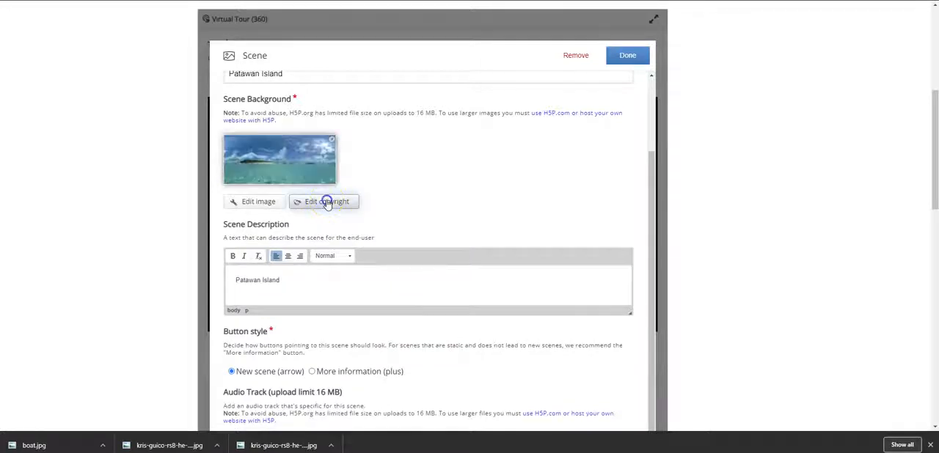
- Enter photo copyright: author Kris Guico, title PATAWAN BEACH, Unsplash source, year 2020
left_click(326, 202)
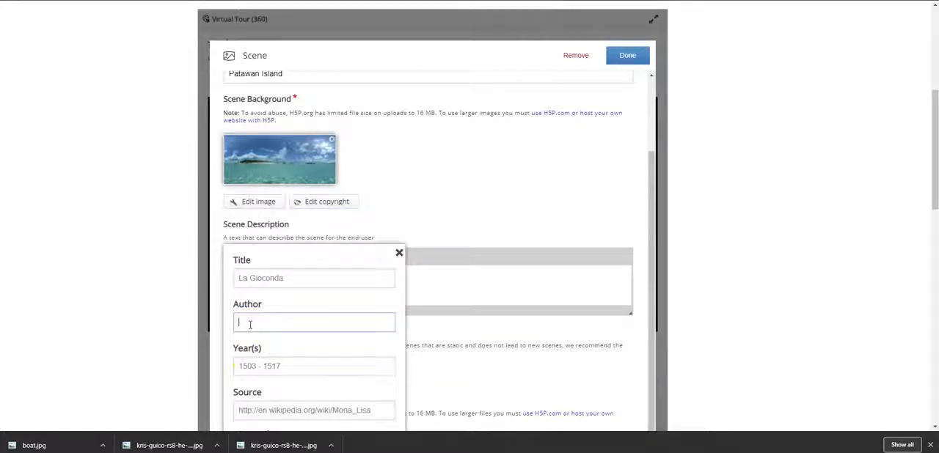
type("KRIS")
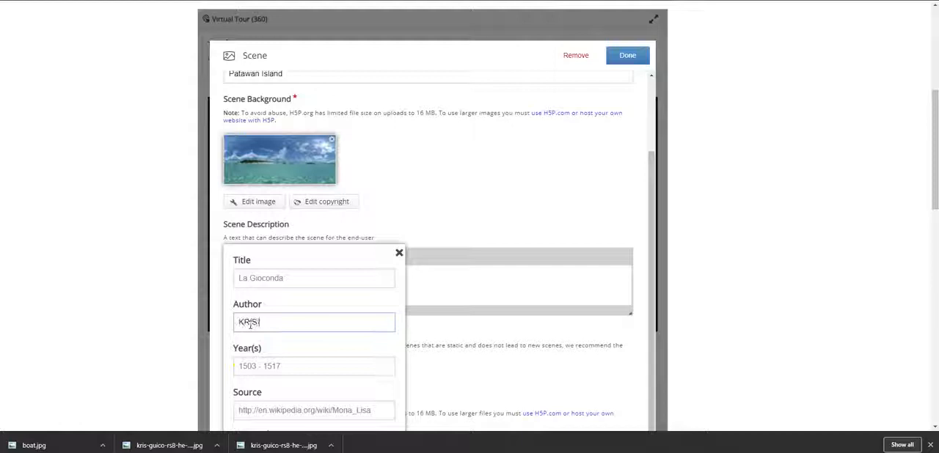
type("GUICO")
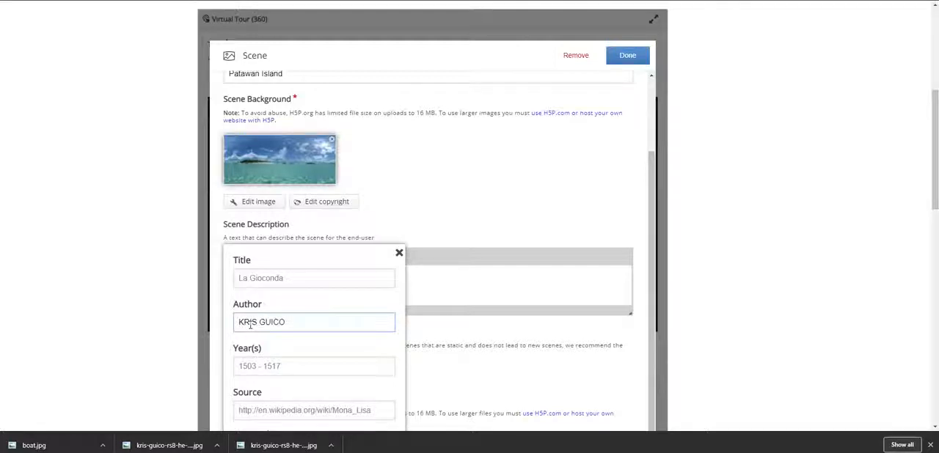
left_click(314, 278)
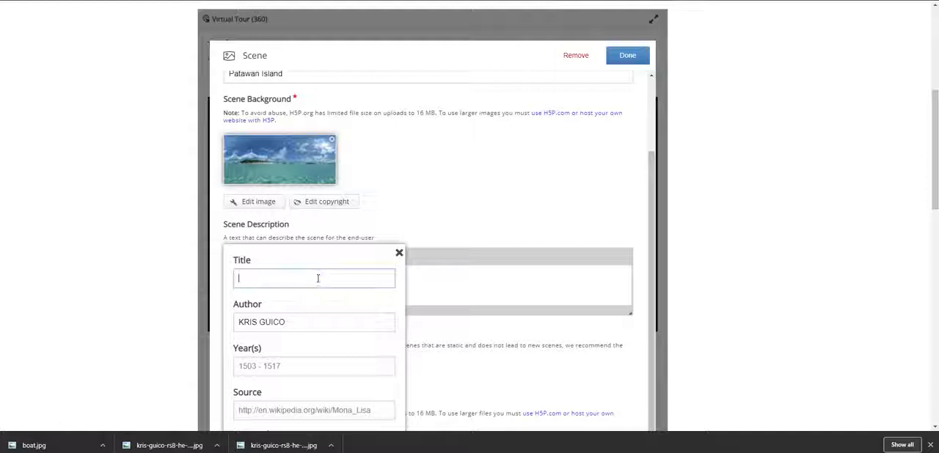
type("PATAW")
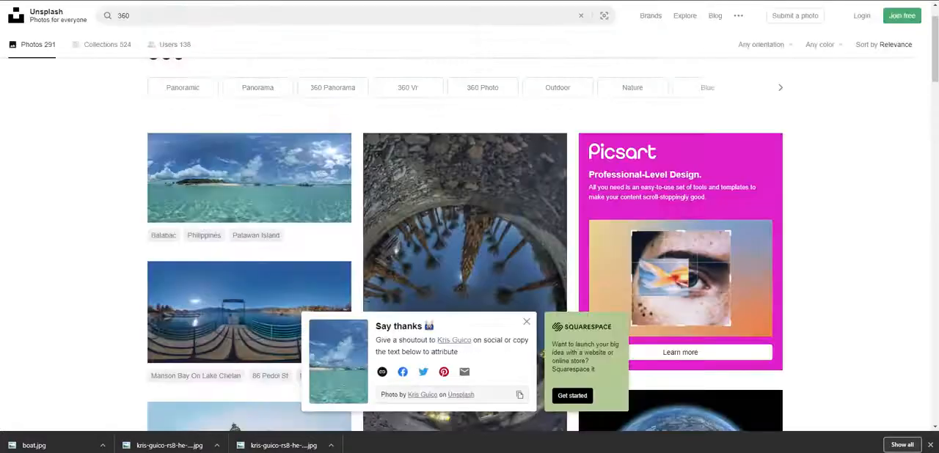
right_click(124, 15)
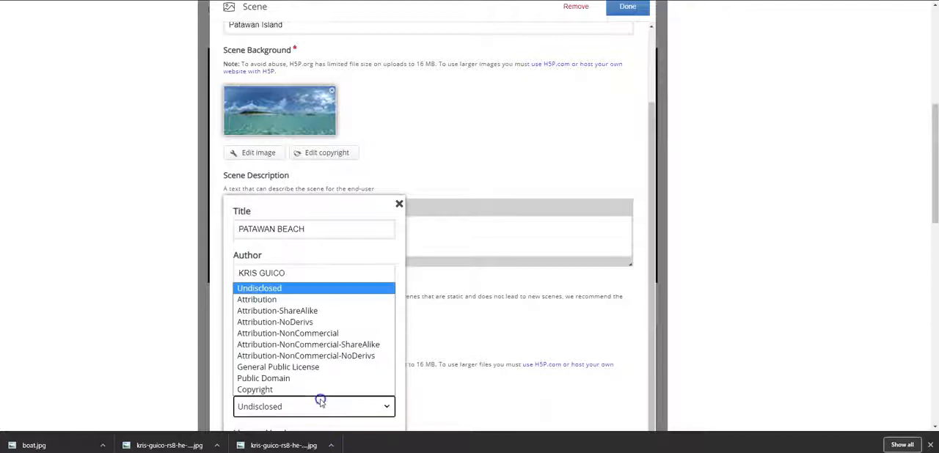
left_click(263, 378)
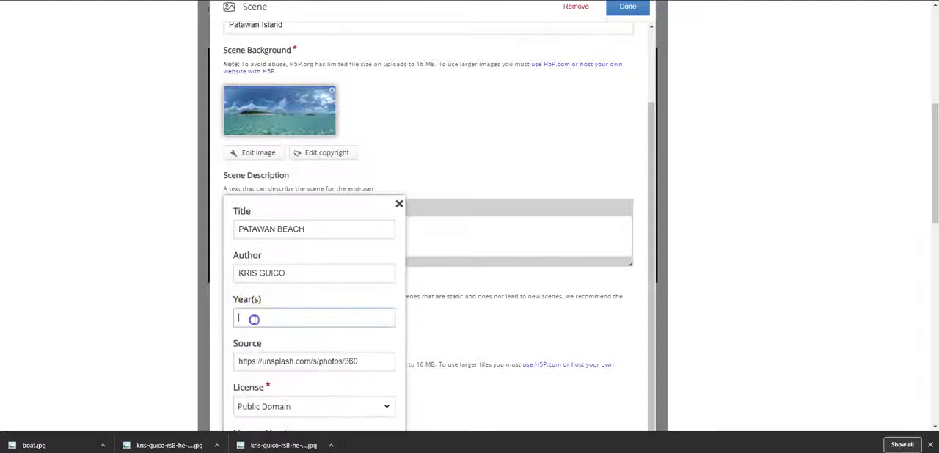
type("2020")
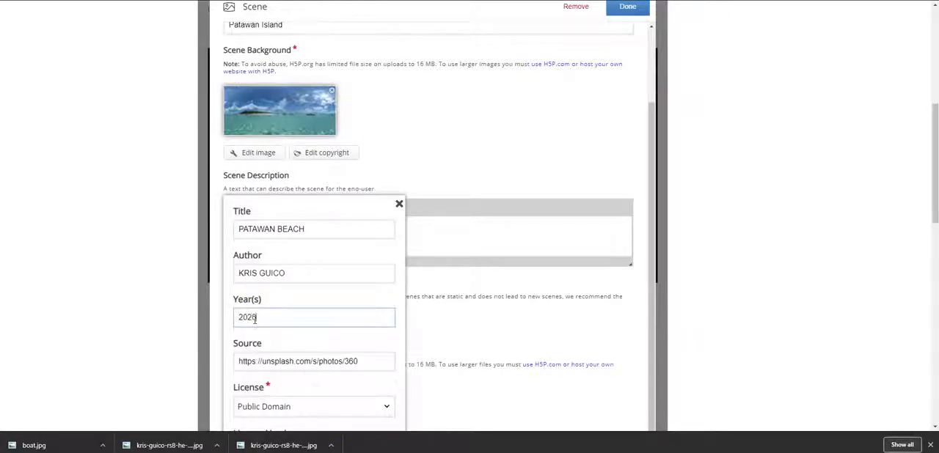
scroll("down", 3)
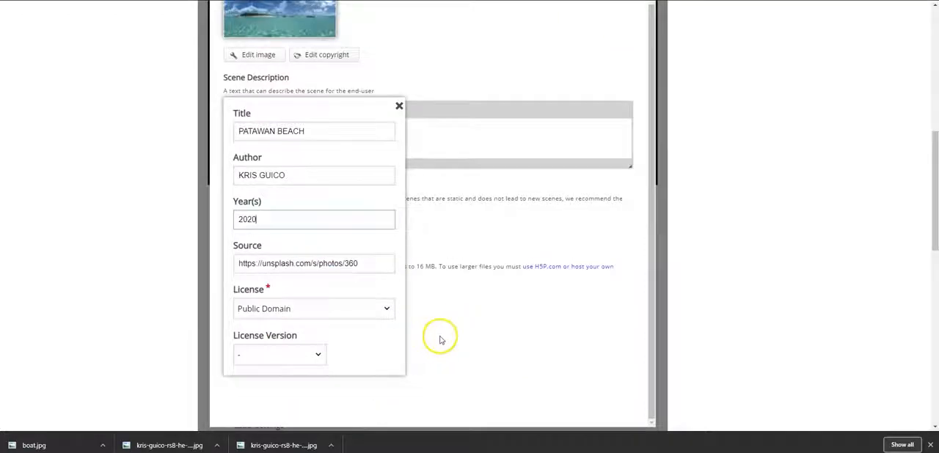
mouse_move(291, 367)
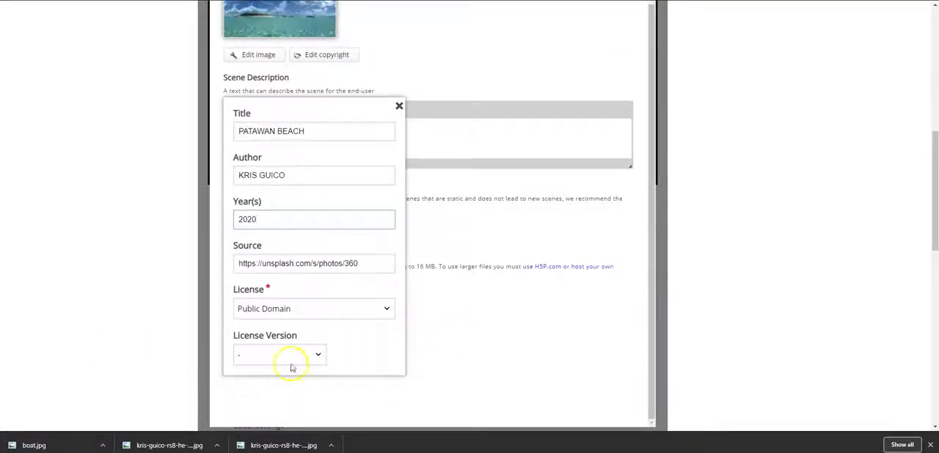
mouse_move(494, 326)
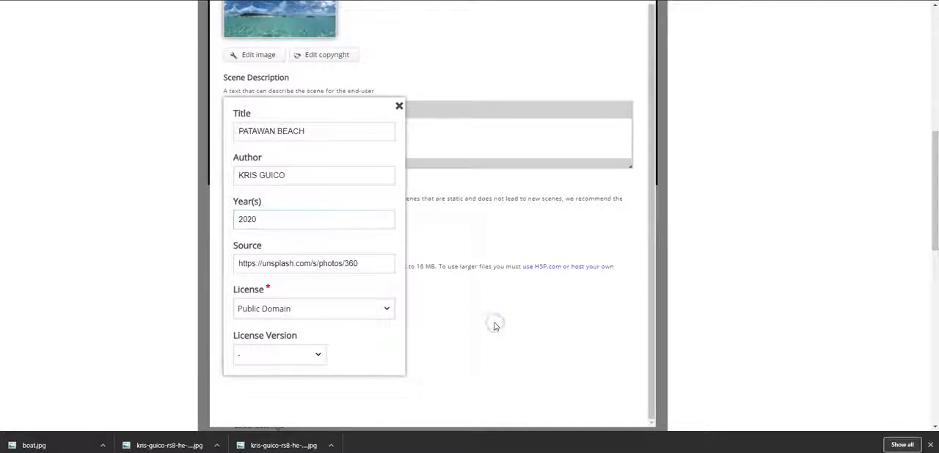
- Close the copyright details and click Done to save the Patawan Island scene
left_click(399, 106)
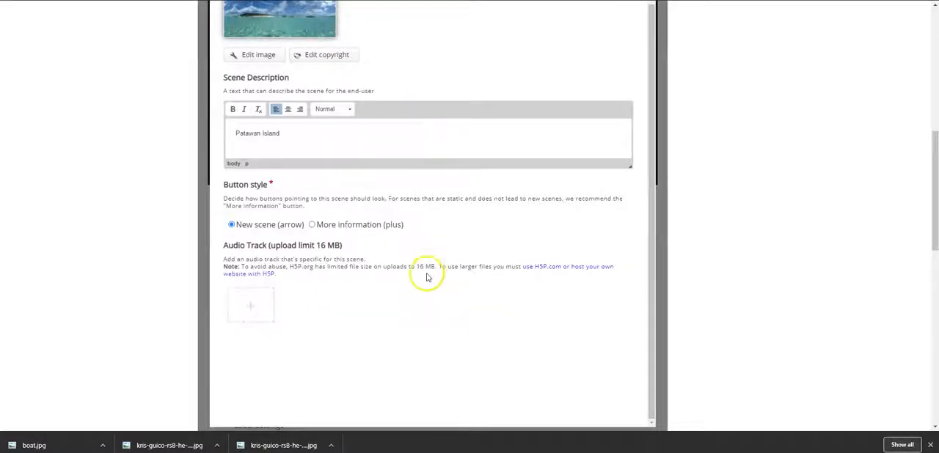
scroll("down", 3)
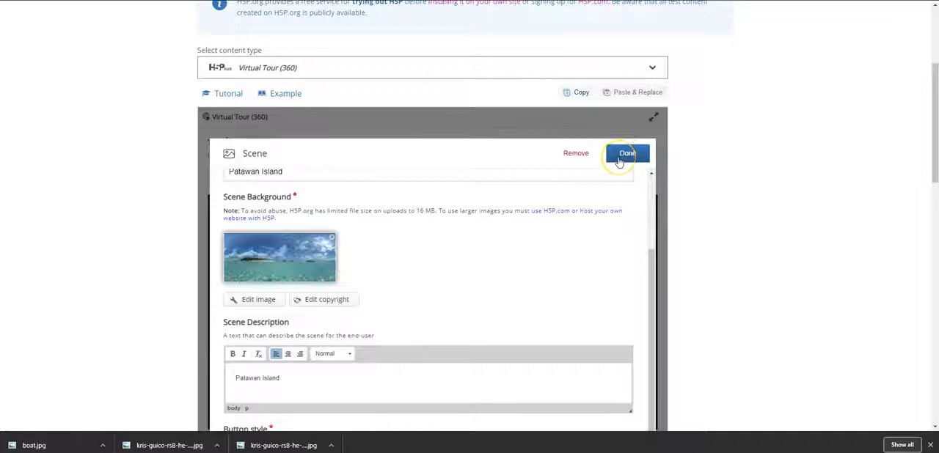
left_click(627, 153)
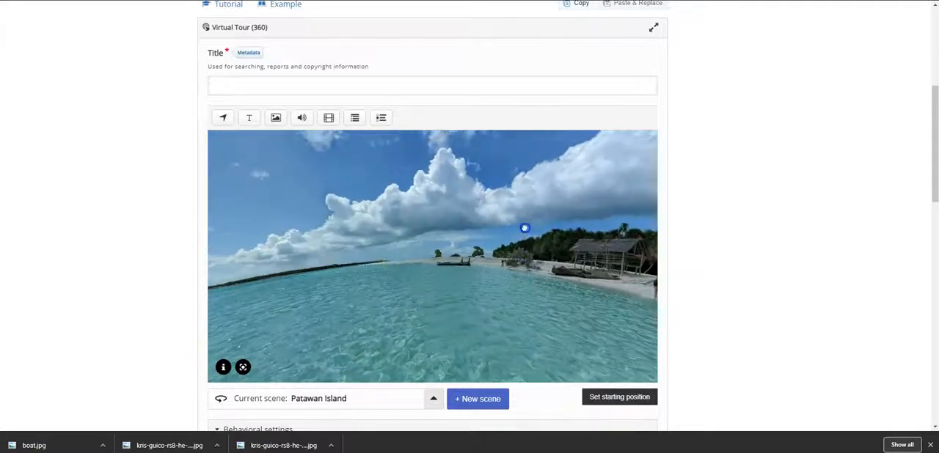
left_click_drag(525, 228, 332, 244)
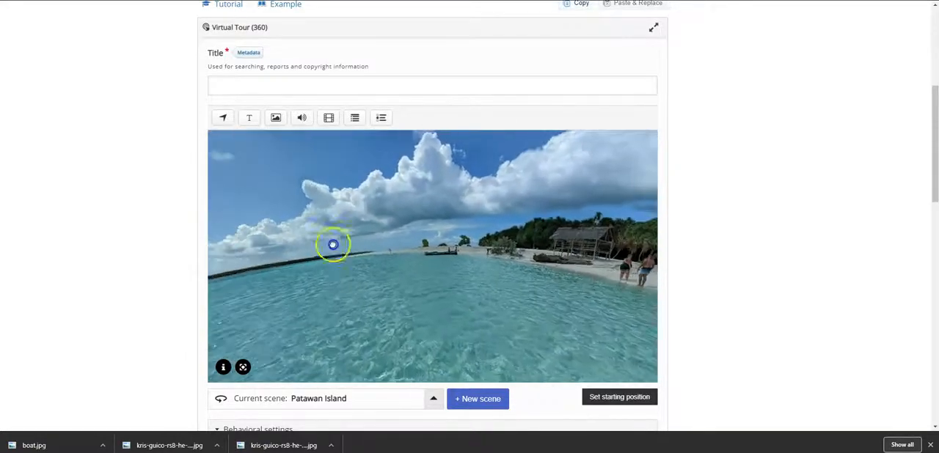
left_click_drag(333, 245, 299, 296)
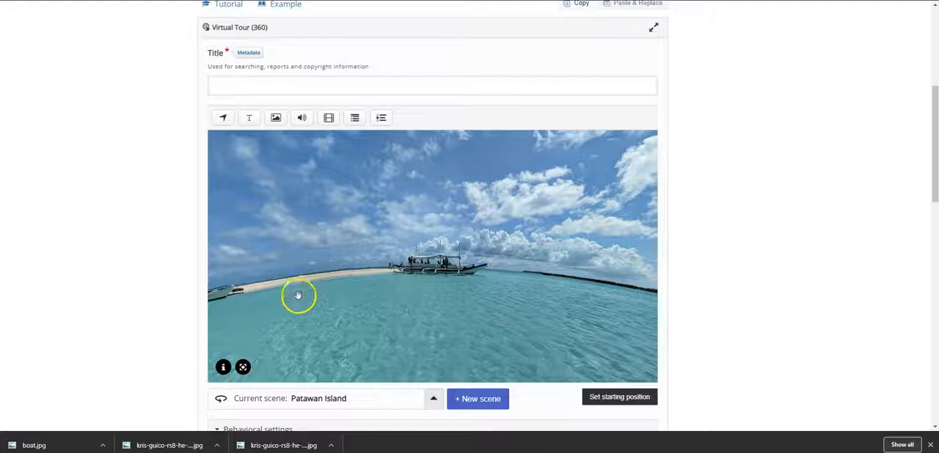
left_click_drag(298, 295, 268, 216)
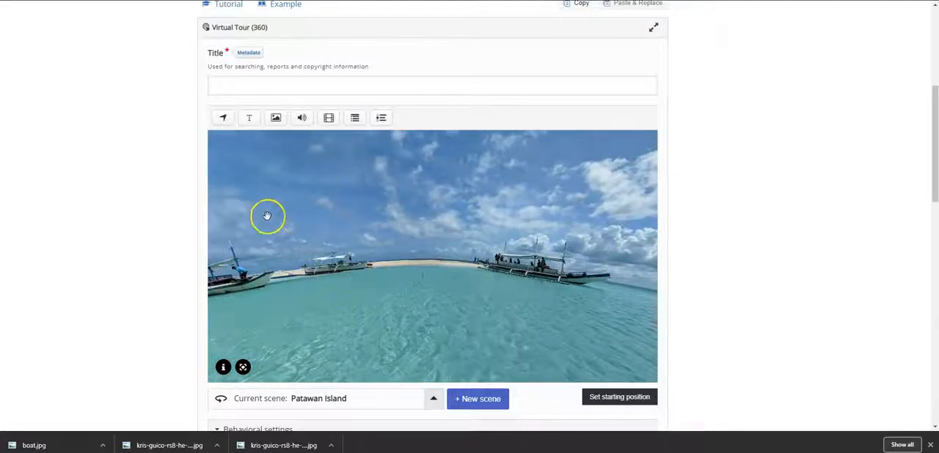
left_click_drag(268, 217, 400, 294)
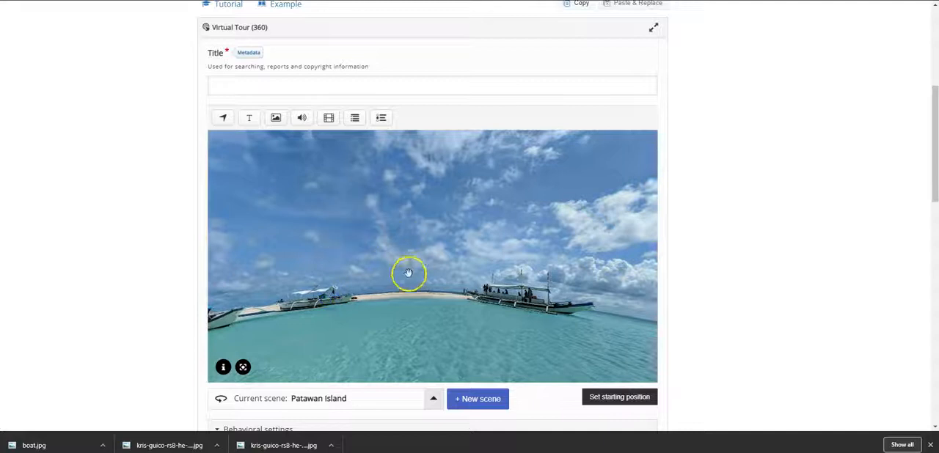
left_click_drag(408, 274, 369, 272)
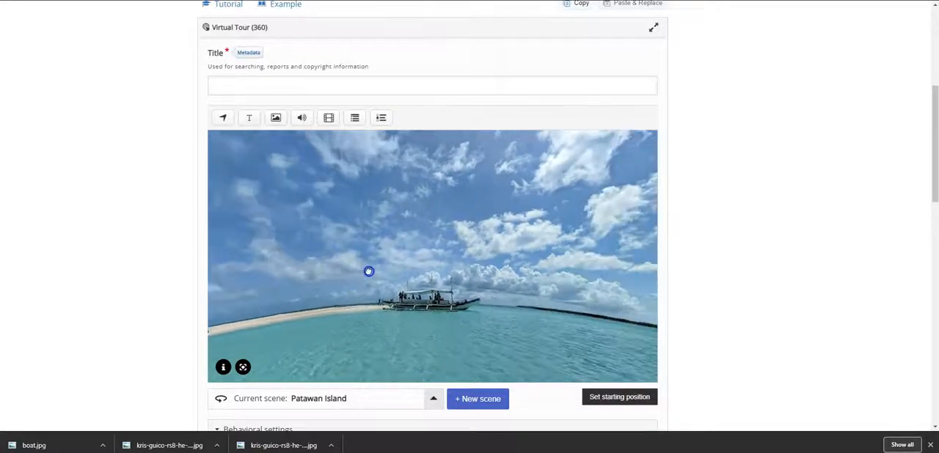
mouse_move(276, 117)
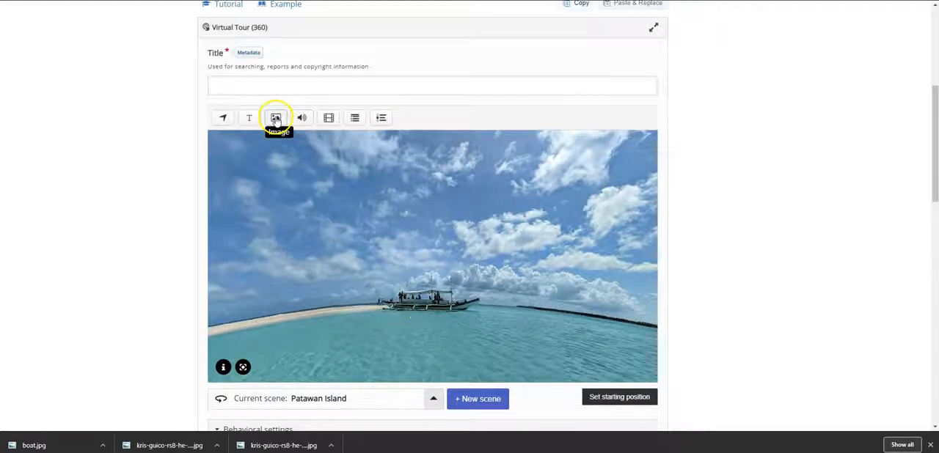
- Add an image hotspot with the boat photo and label 'Outrigger boat'
left_click(276, 118)
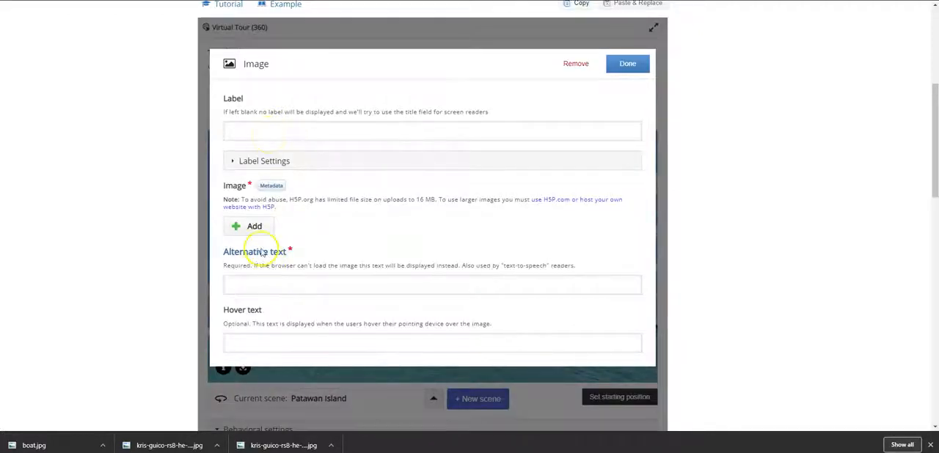
left_click(248, 225)
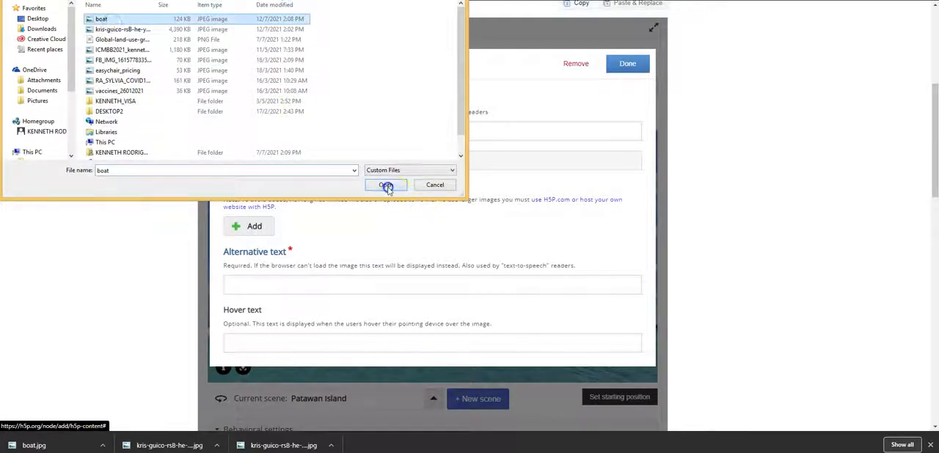
left_click(385, 185)
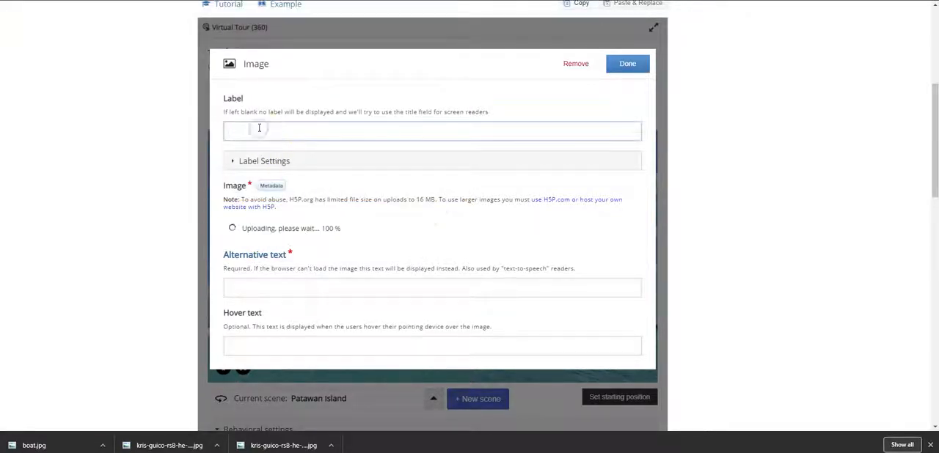
type("oUTRIGGER BOAT")
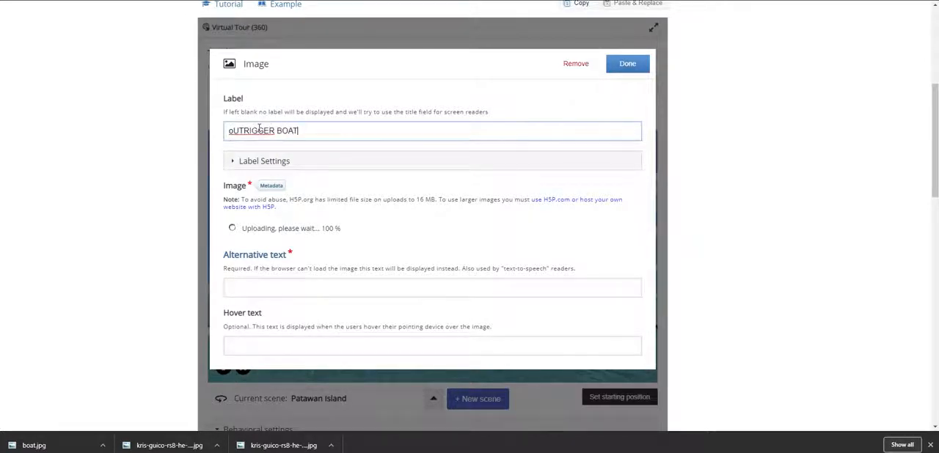
left_click(432, 131)
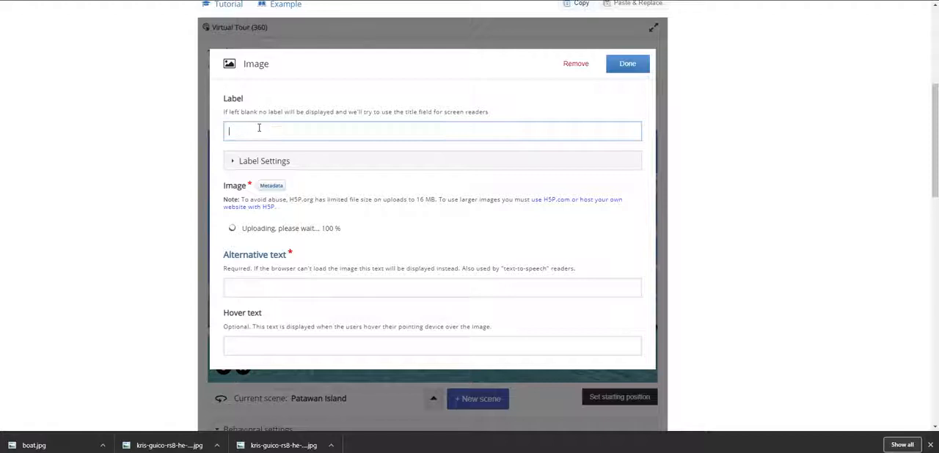
type("Outrigger")
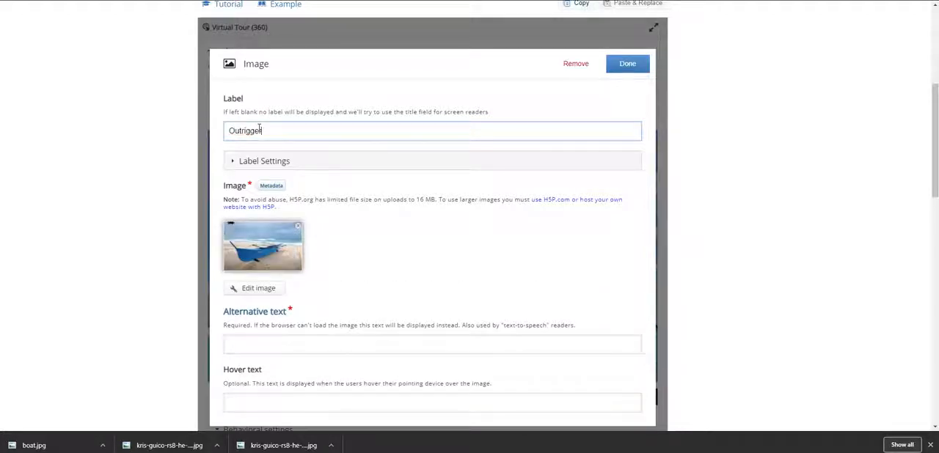
type("boat")
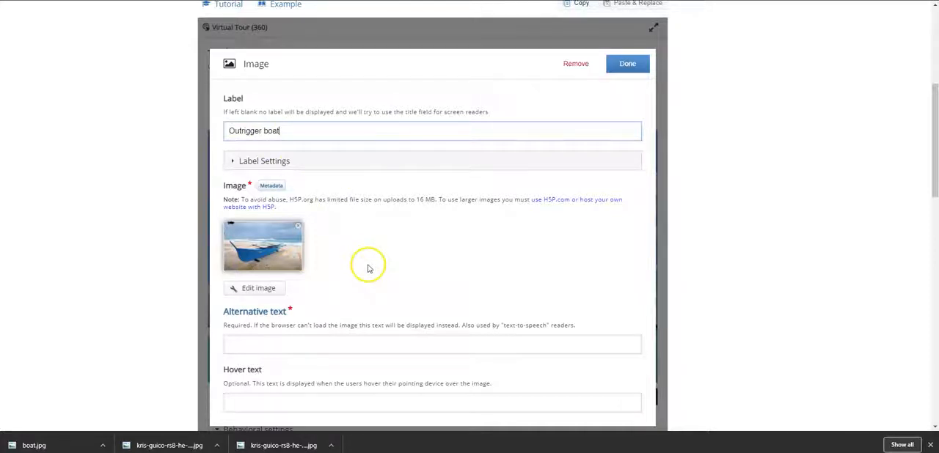
- Fill the hover text describing the outrigger boat as the island's mode of transport
scroll("down", 3)
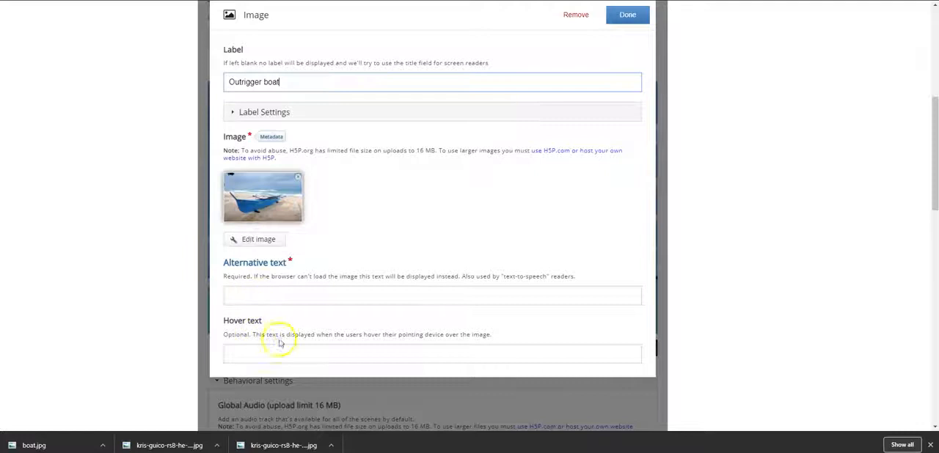
type("Outrigger boats are the")
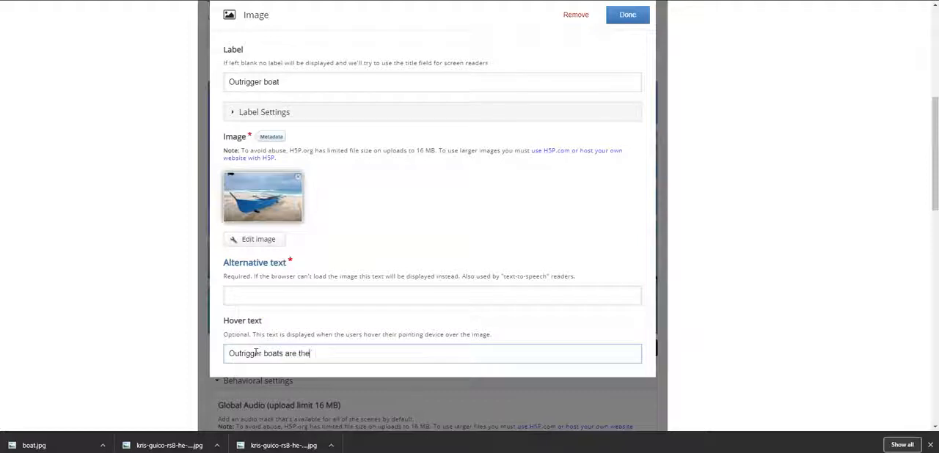
type("mode of transport on")
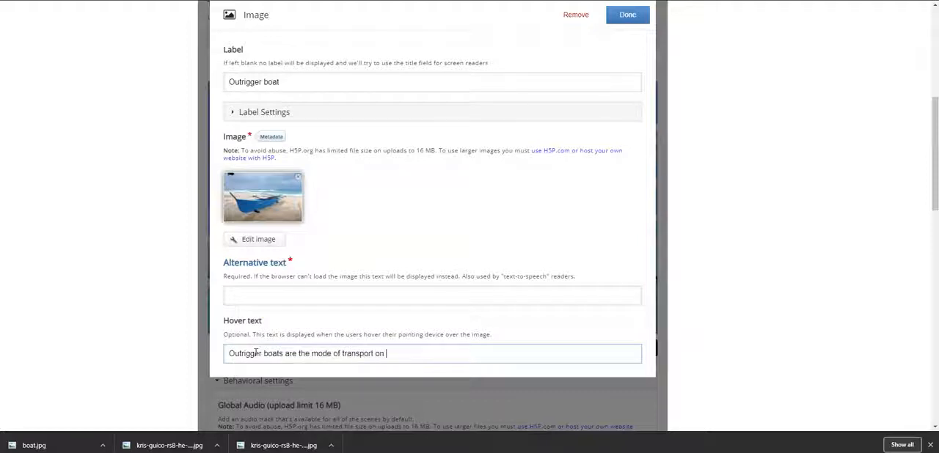
type("is")
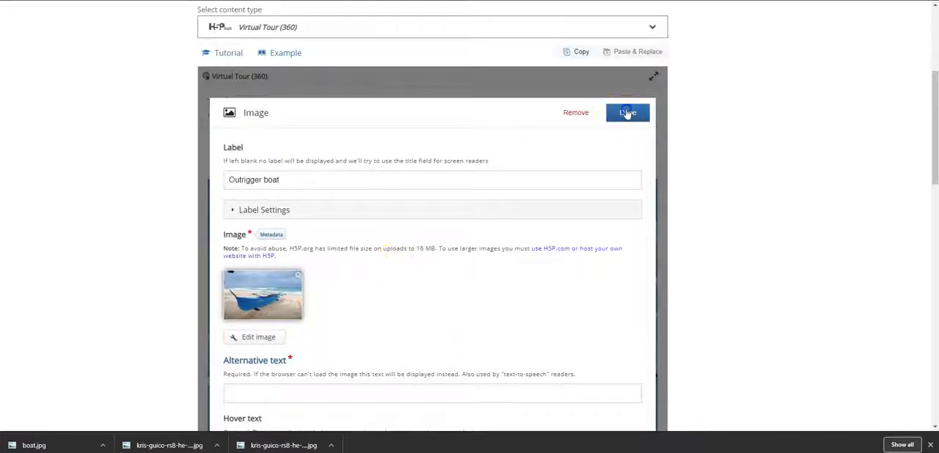
- Enter 'Outrigger boat' in the required Alternative text field
left_click(627, 113)
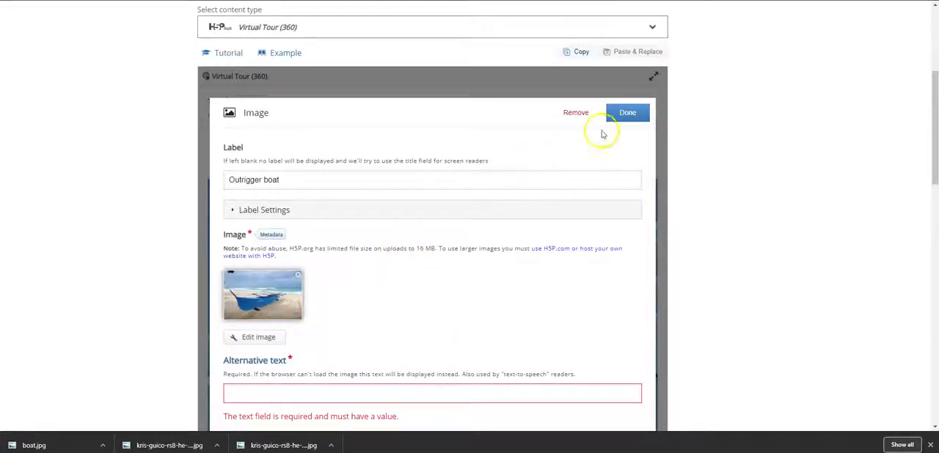
scroll("down", 3)
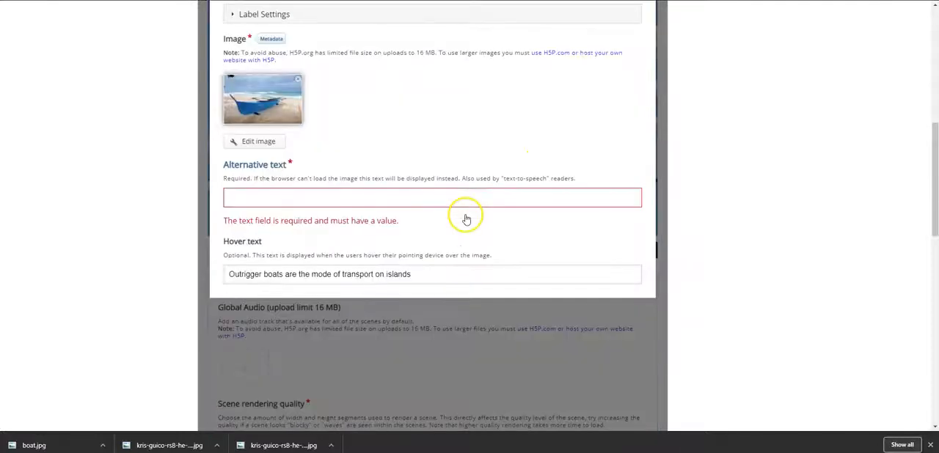
left_click(431, 197)
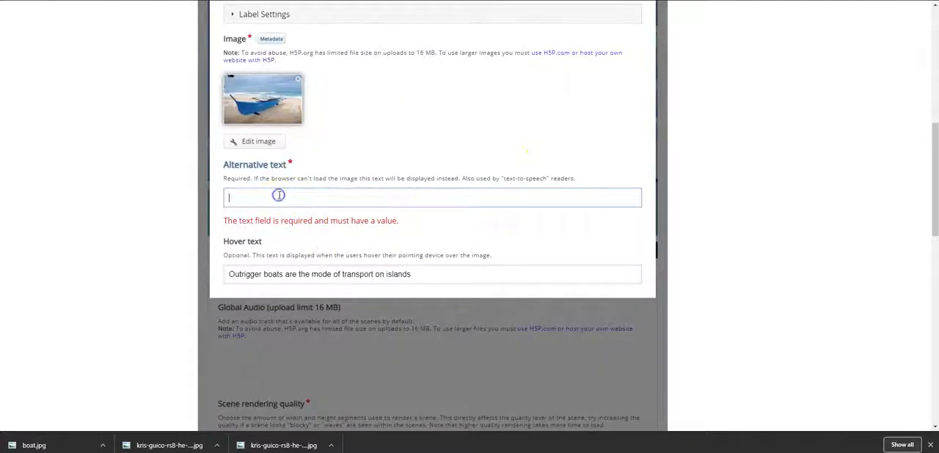
type("Outi")
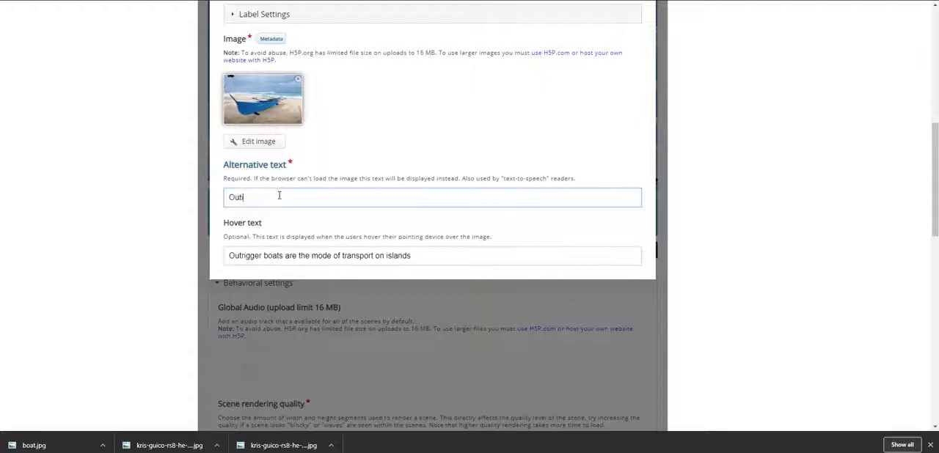
type("rigger boat")
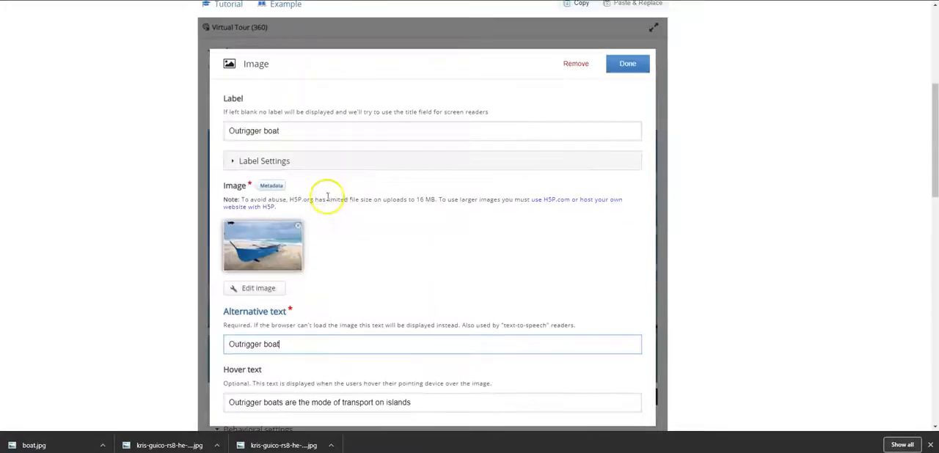
- Save the image hotspot and drag it onto the horizon beside the boat
left_click(627, 63)
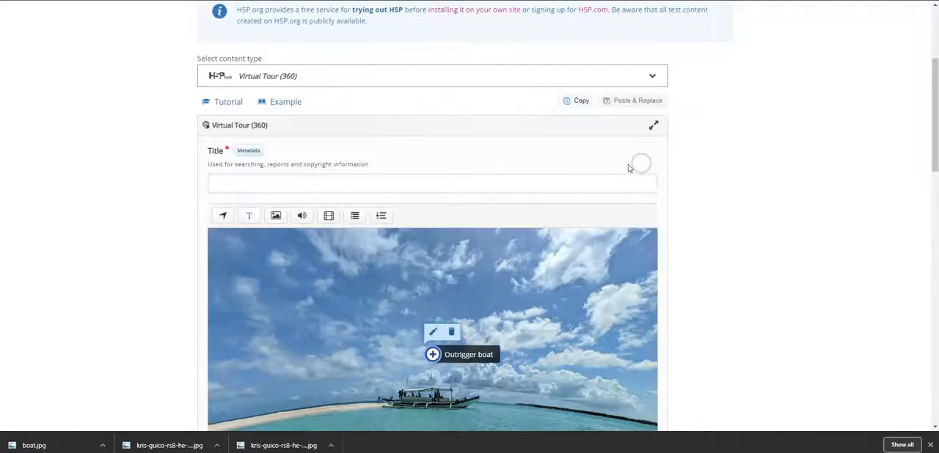
scroll("down", 3)
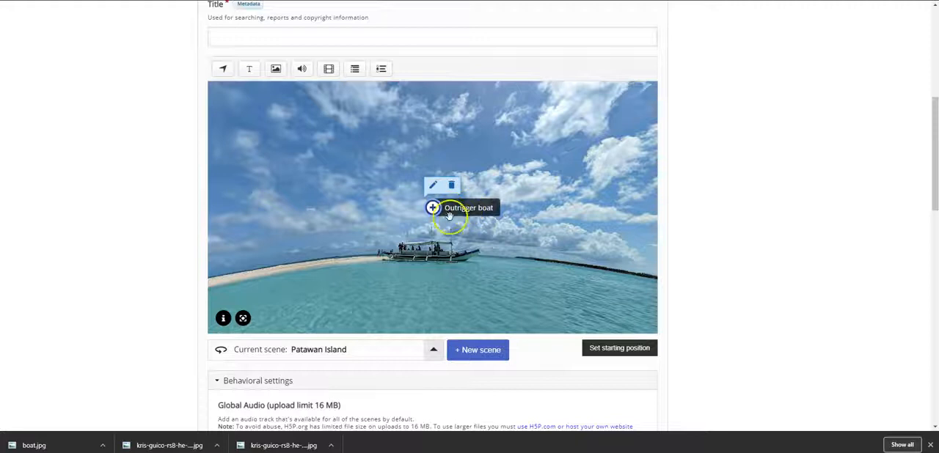
left_click_drag(433, 208, 481, 234)
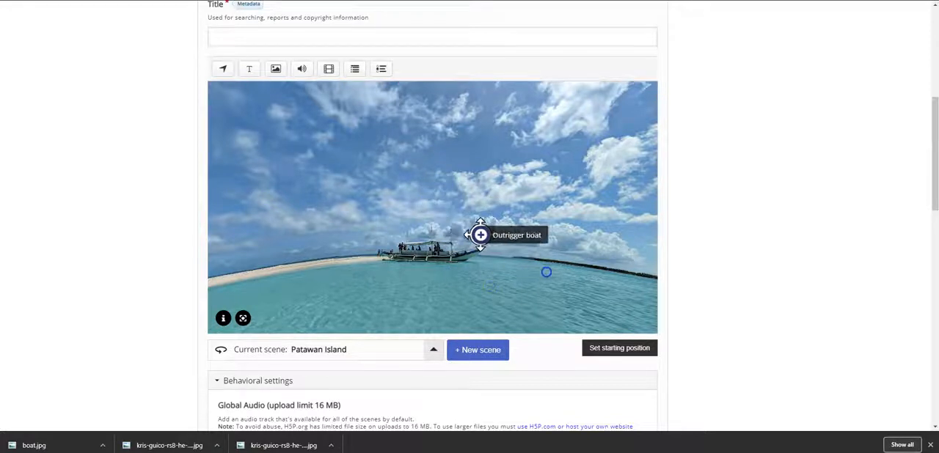
left_click_drag(481, 235, 485, 252)
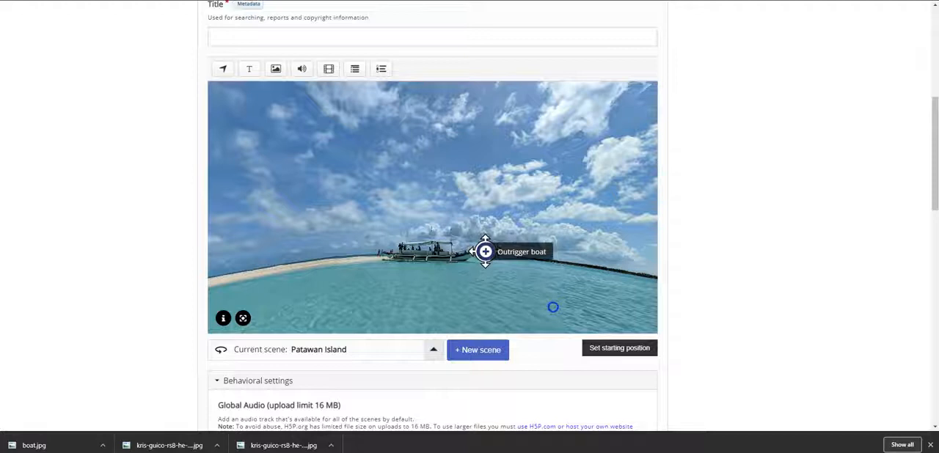
scroll("down", 3)
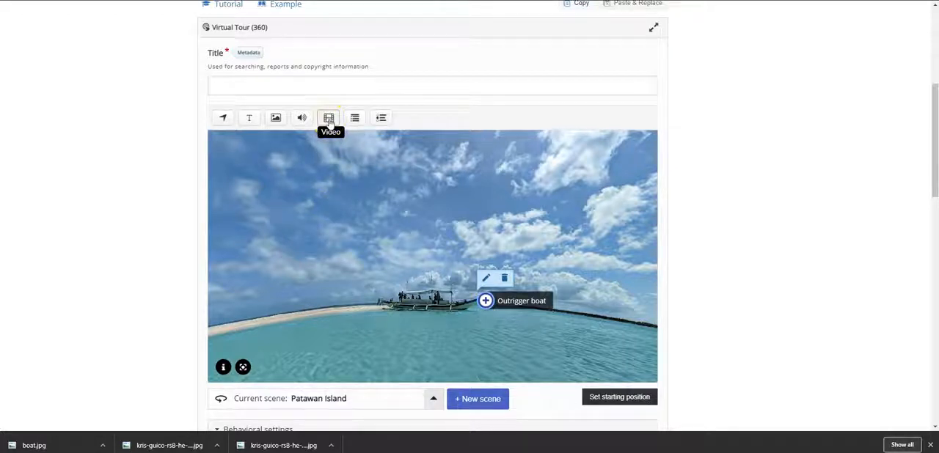
- Add a video hotspot, then copy the Patawan drone video's youtu.be share link
left_click(329, 117)
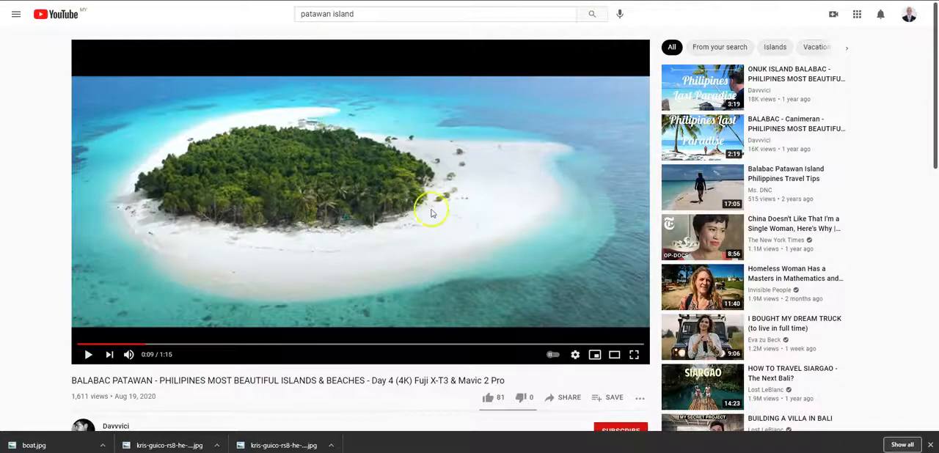
scroll("down", 3)
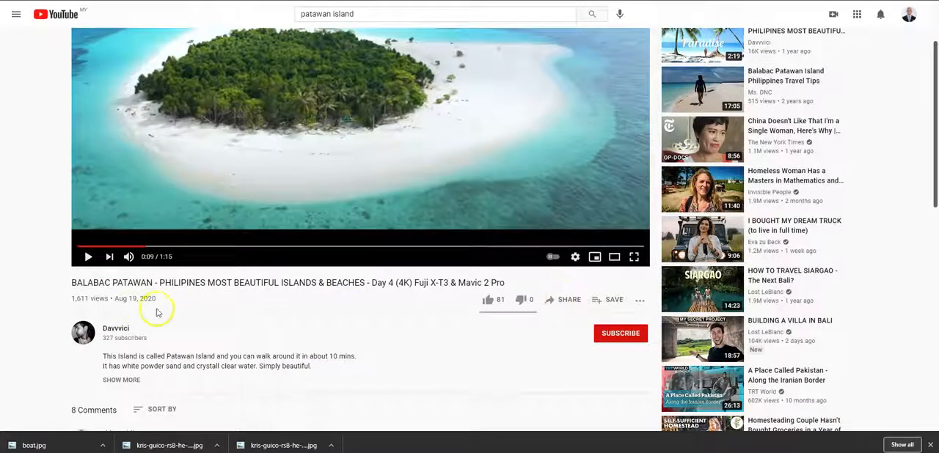
mouse_move(563, 300)
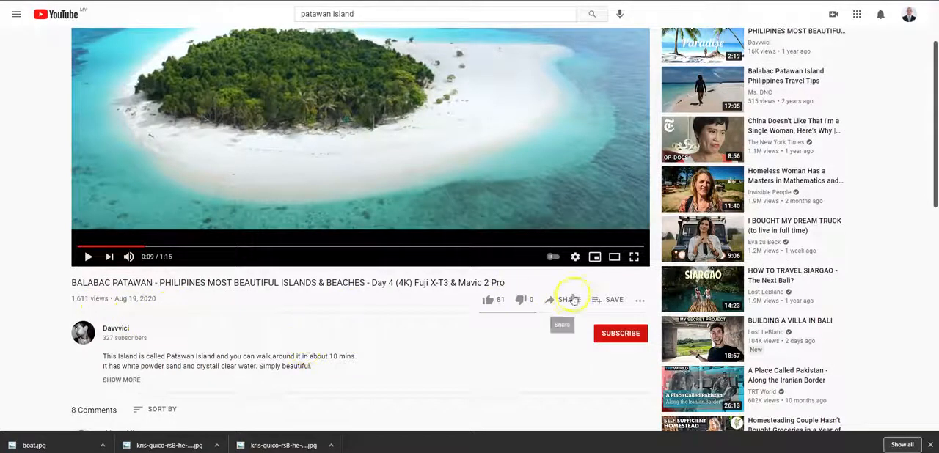
left_click(573, 300)
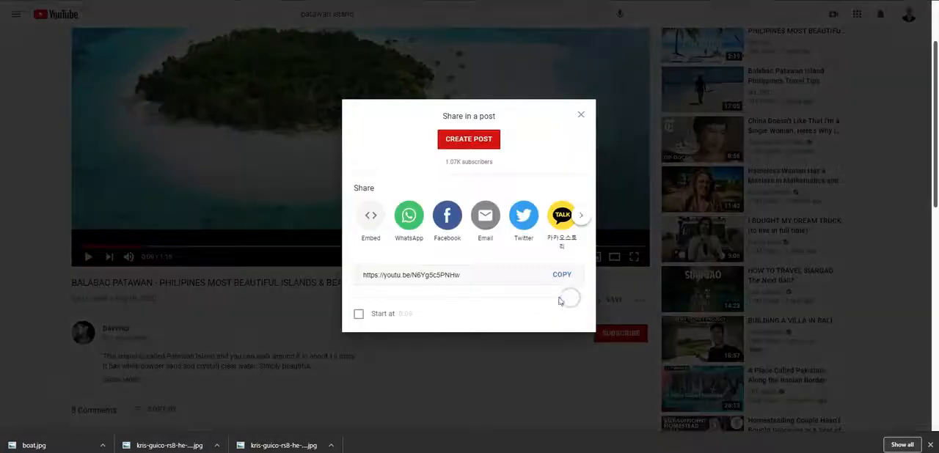
left_click(561, 274)
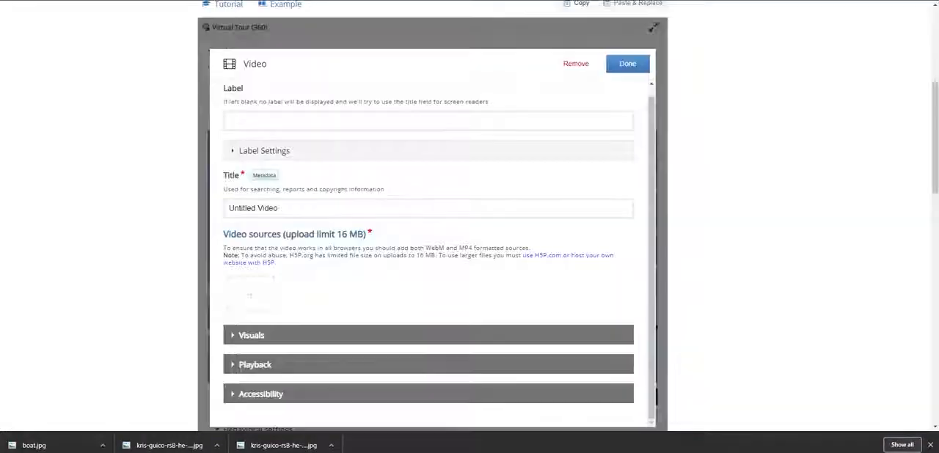
scroll("down", 3)
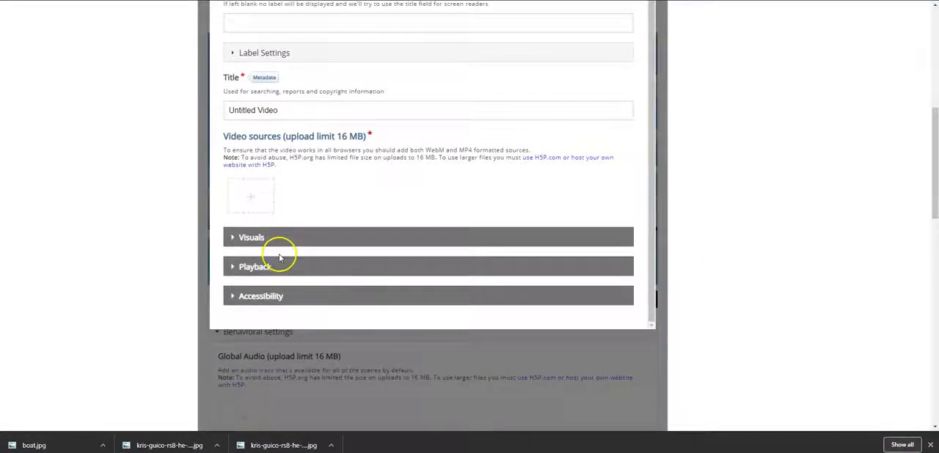
left_click(250, 195)
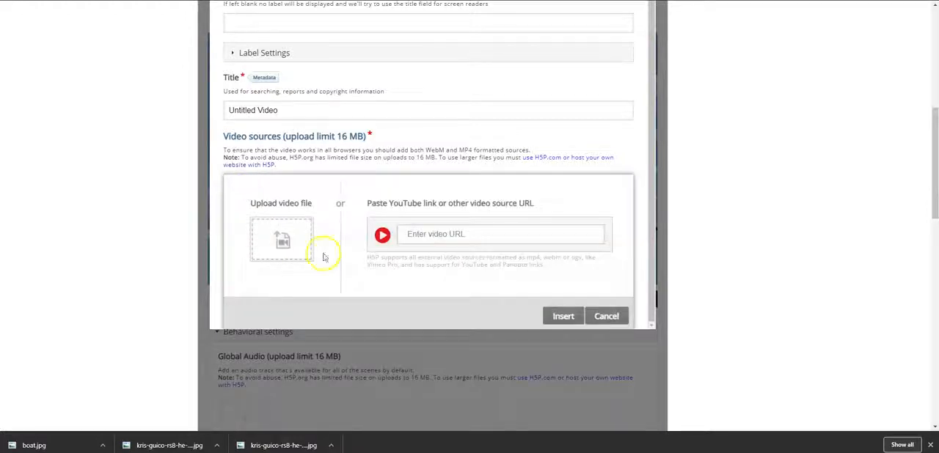
left_click(502, 234)
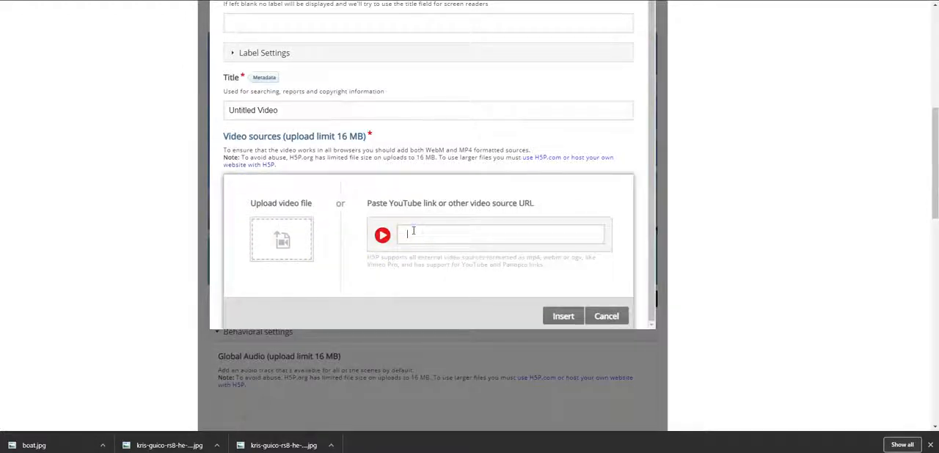
type("https://youtu.be/N6Yg5c5PNHw")
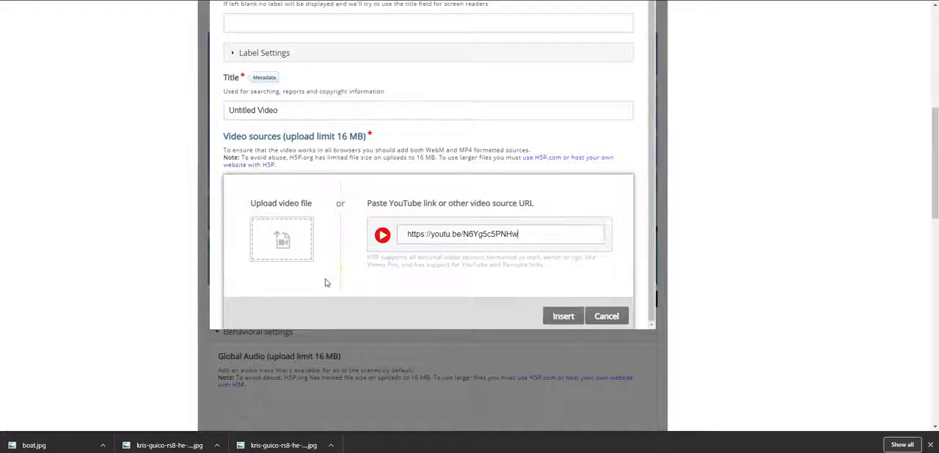
mouse_move(510, 344)
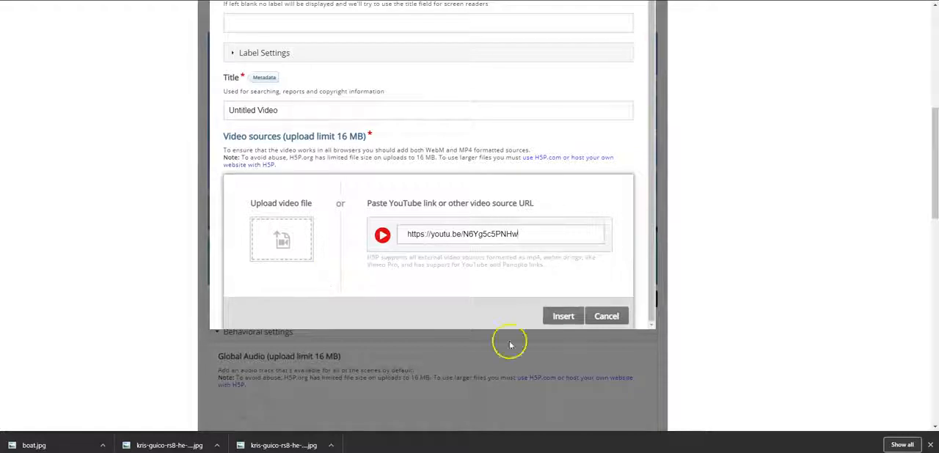
mouse_move(614, 280)
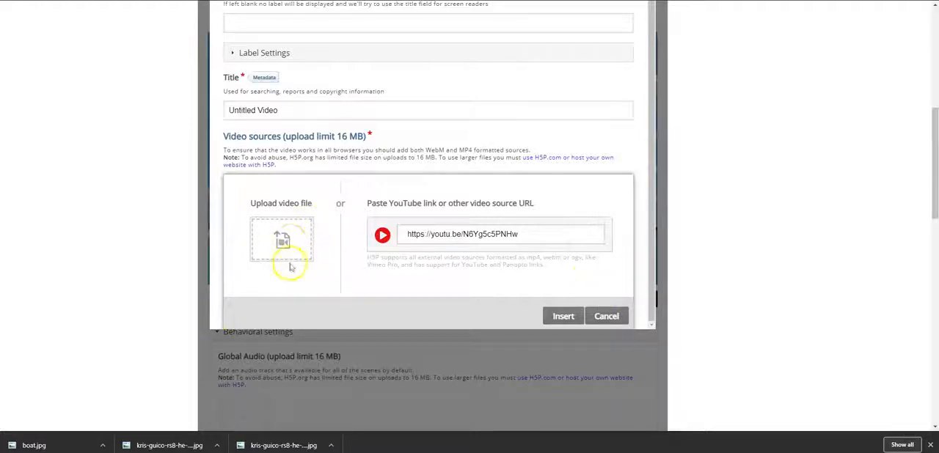
left_click(563, 317)
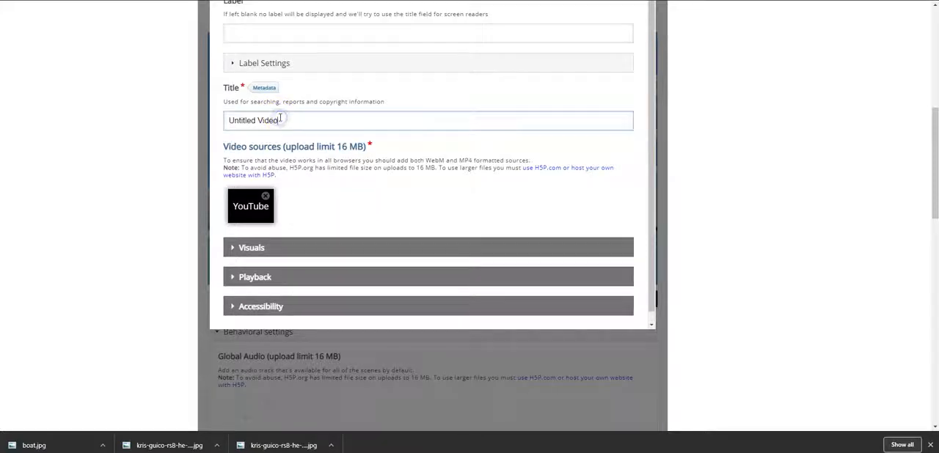
- Title the video 'VIDEO OF PATAWAN BEACH' and label it 'PATAWAN BEACH'
triple_click(252, 120)
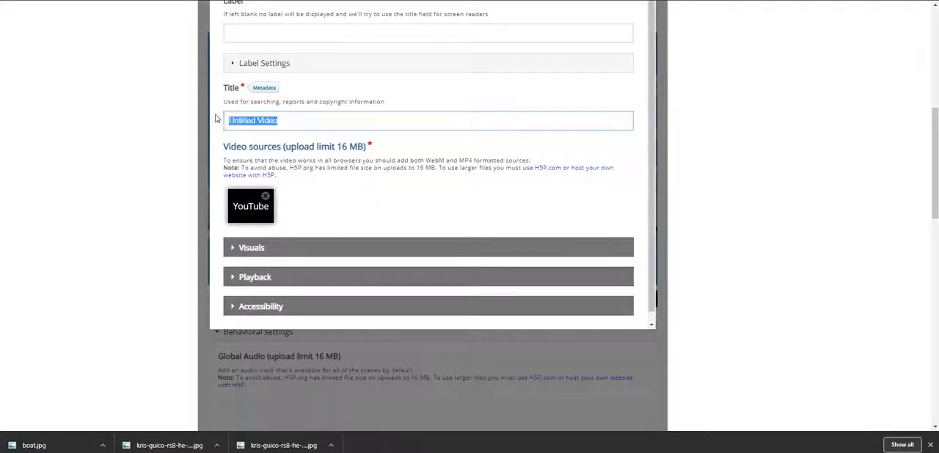
type("VIDEO OF")
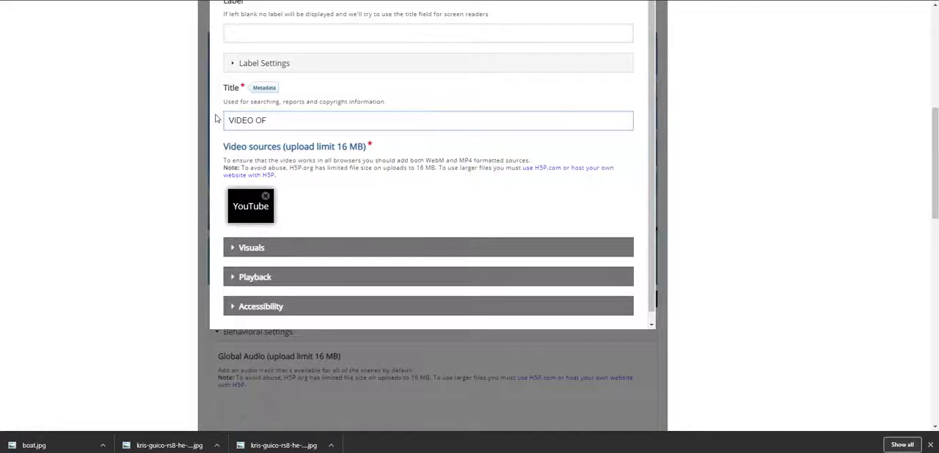
type("PATA")
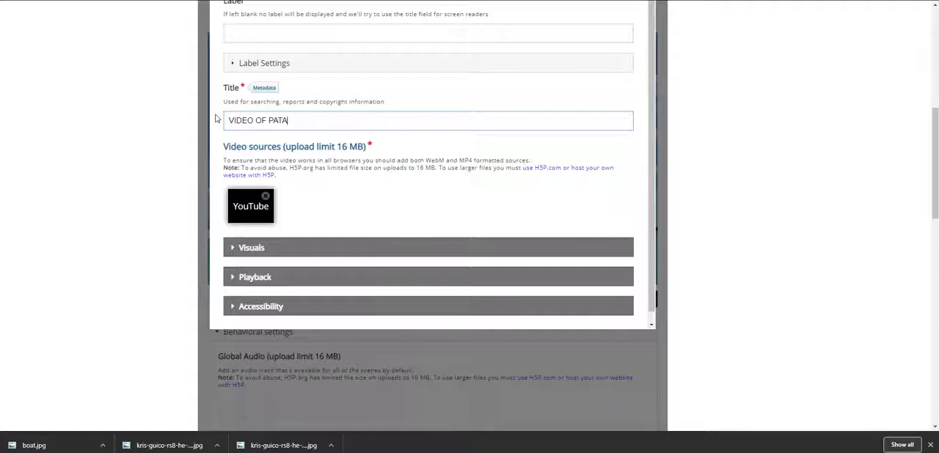
type("WAN B")
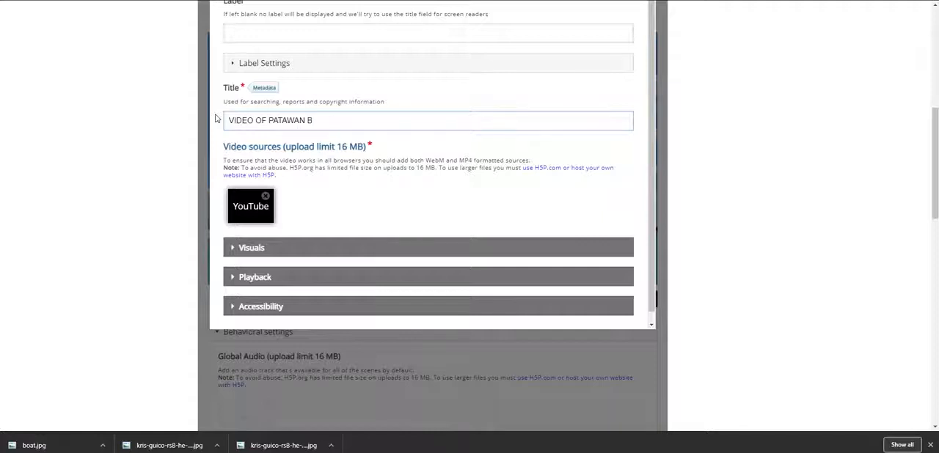
type("EACH")
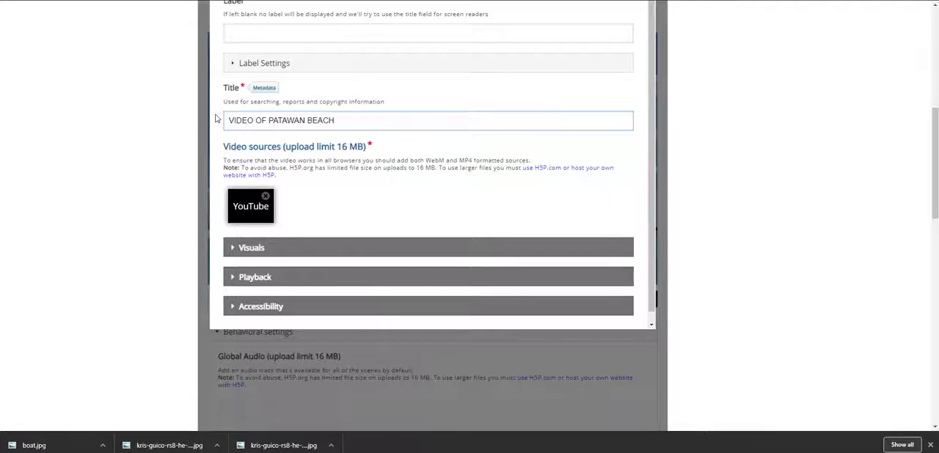
scroll("down", 3)
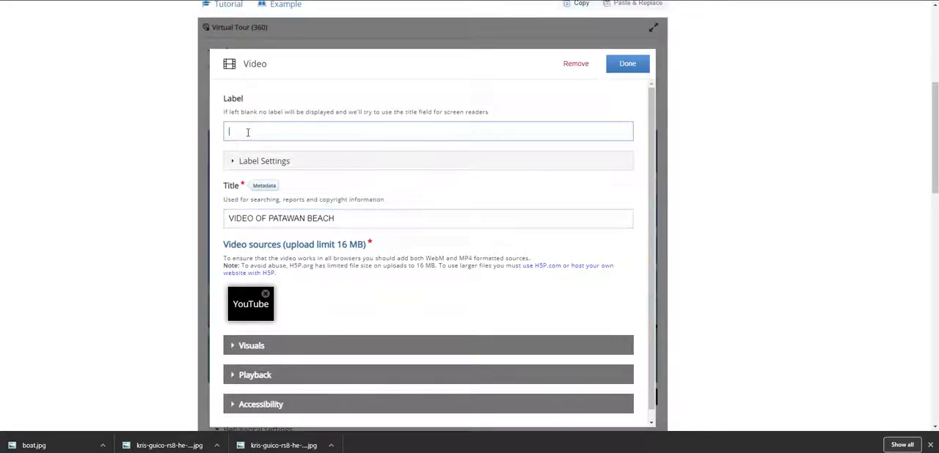
type("PATAWAN BEAC")
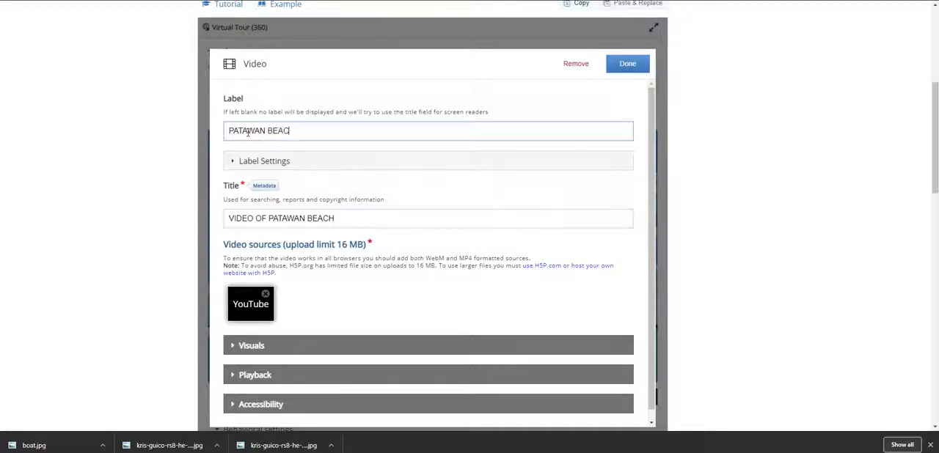
key("backspace")
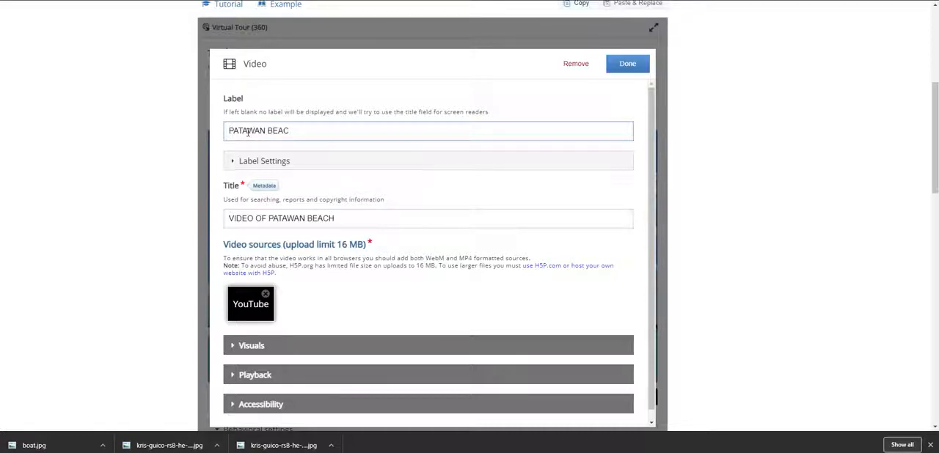
type("H")
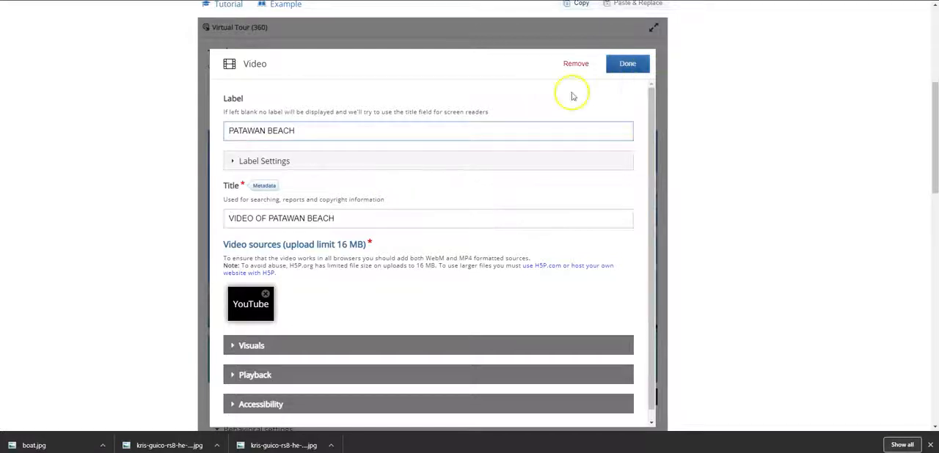
- Expand the video's Visuals and Playback settings sections
left_click(251, 345)
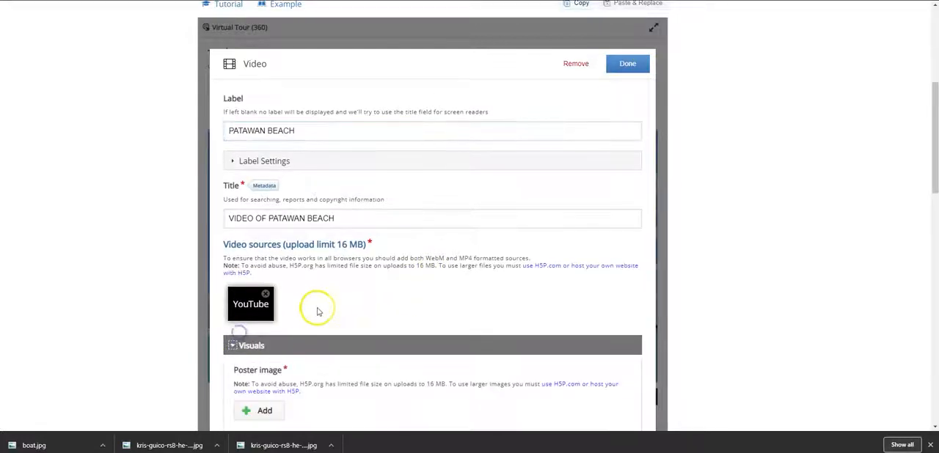
scroll("down", 3)
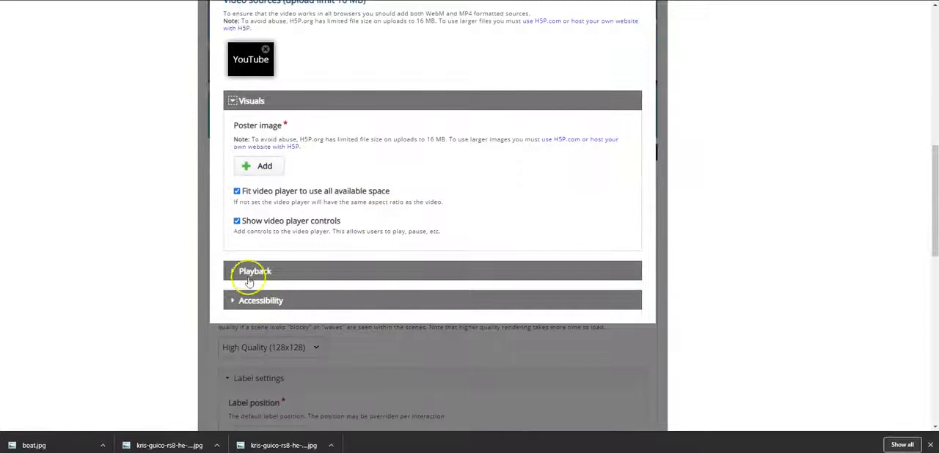
left_click(254, 271)
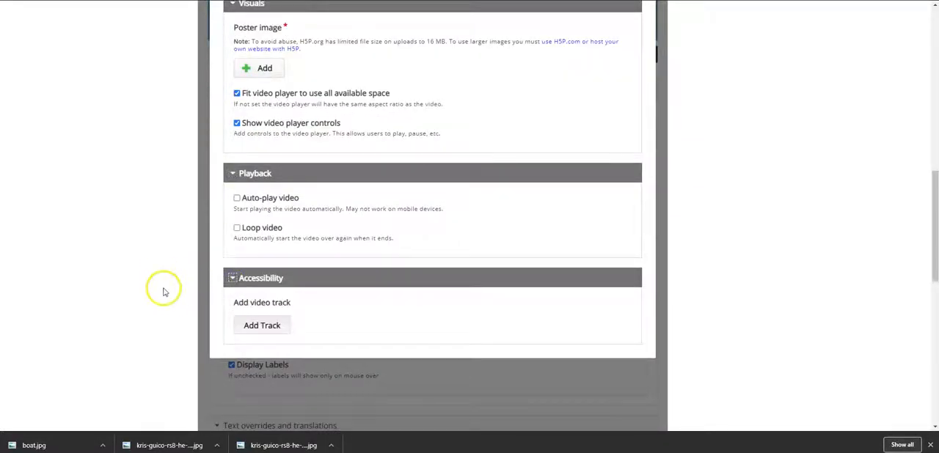
scroll("up", 3)
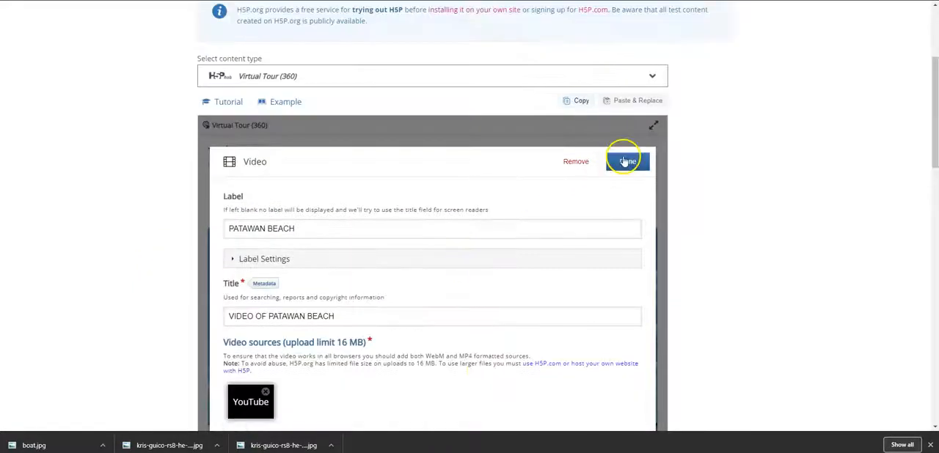
- Finish placing the PATAWAN BEACH video hotspot in the Patawan Island panorama
left_click(625, 161)
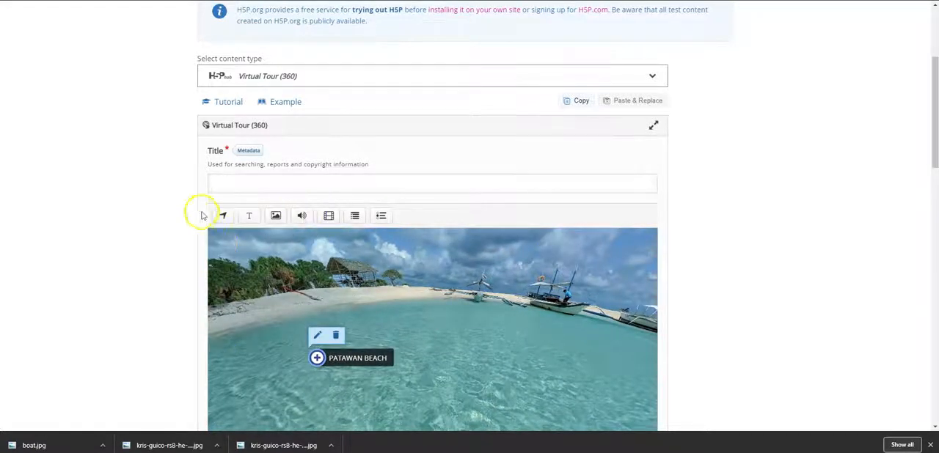
scroll("down", 3)
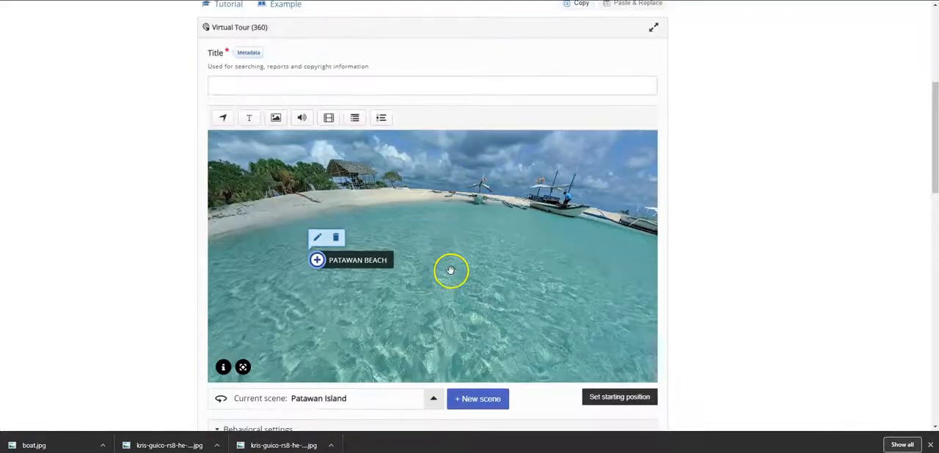
scroll("down", 3)
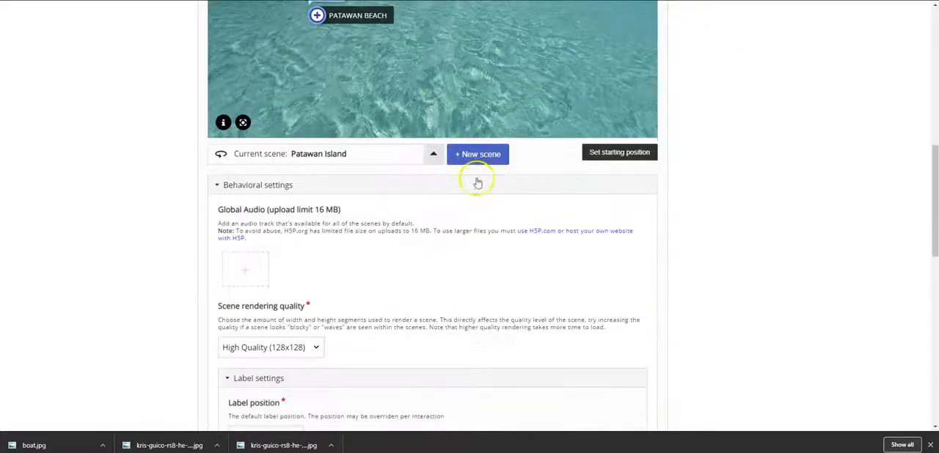
scroll("down", 3)
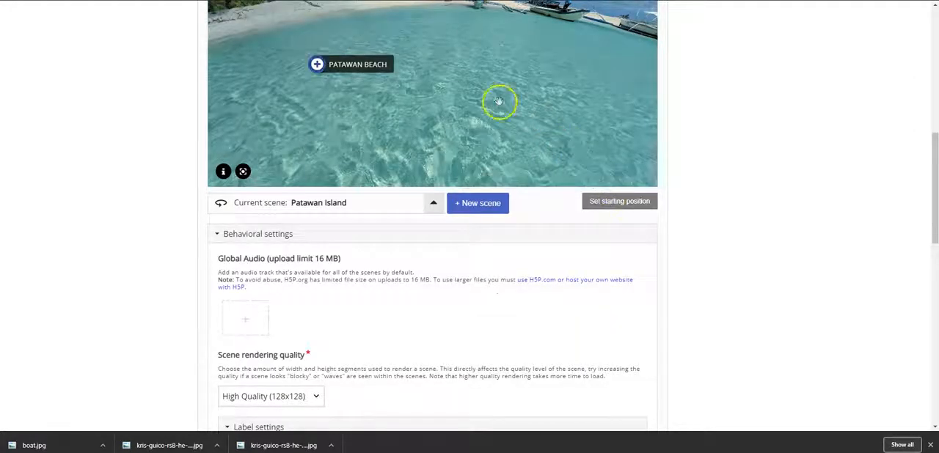
- Rotate the panorama toward the open sea and clouds as the scene's starting view
left_click_drag(499, 102, 577, 160)
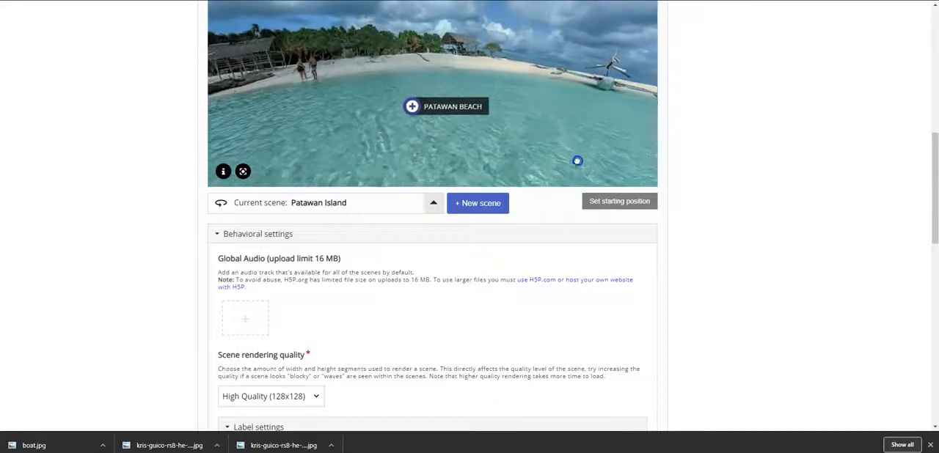
left_click_drag(578, 161, 405, 163)
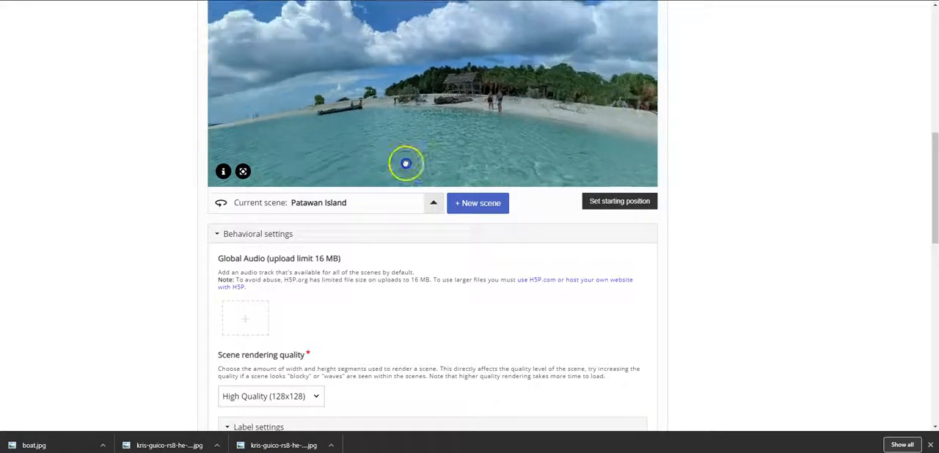
left_click_drag(406, 163, 353, 149)
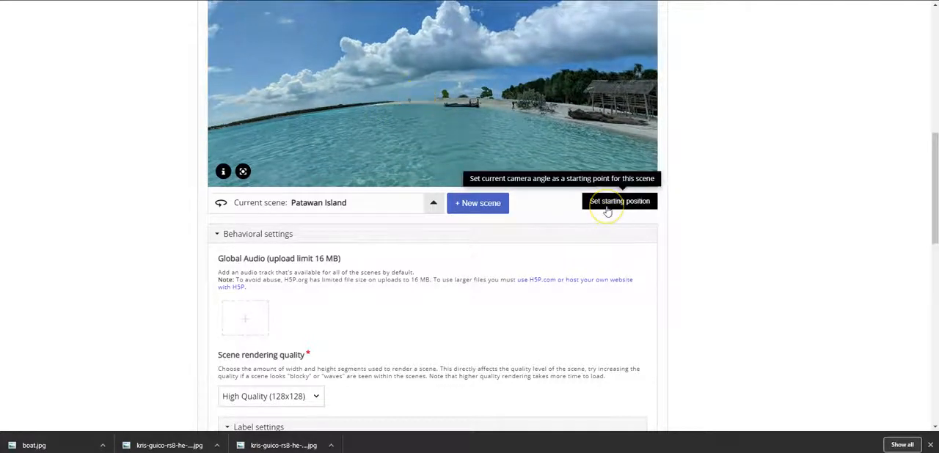
mouse_move(169, 187)
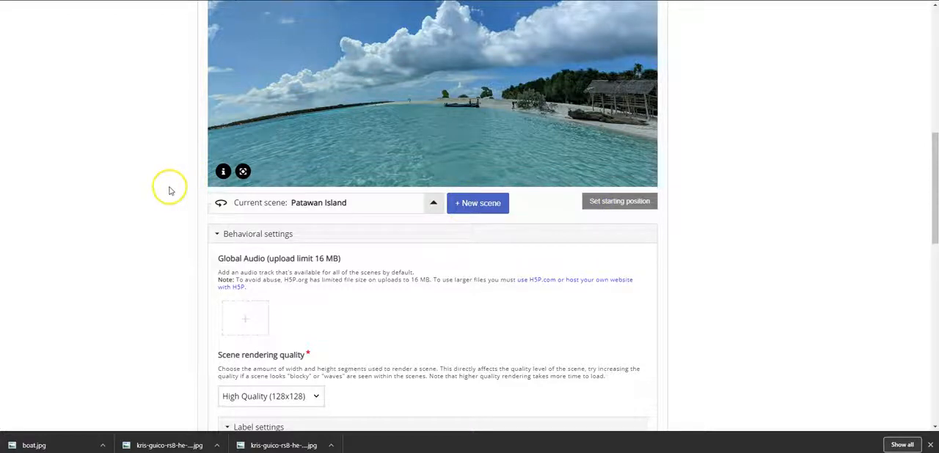
scroll("down", 3)
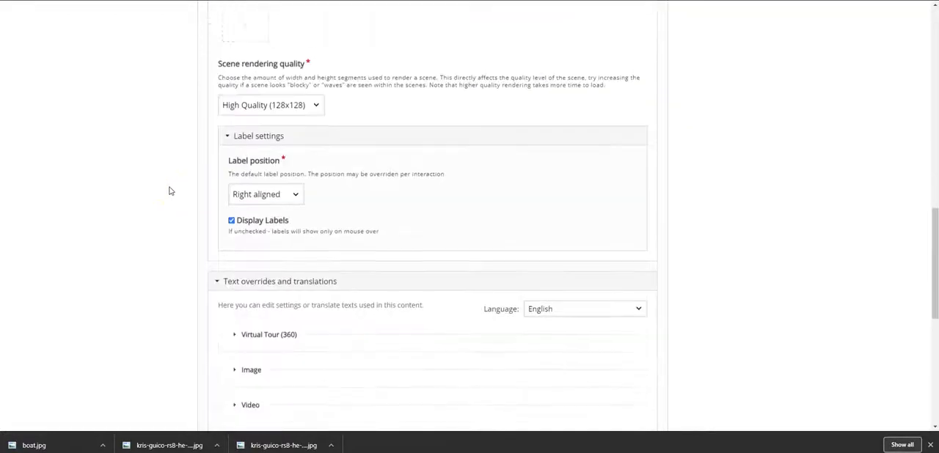
- Title the virtual tour 'PATAWAN BEACH VIRTUAL TOUR'
scroll("down", 3)
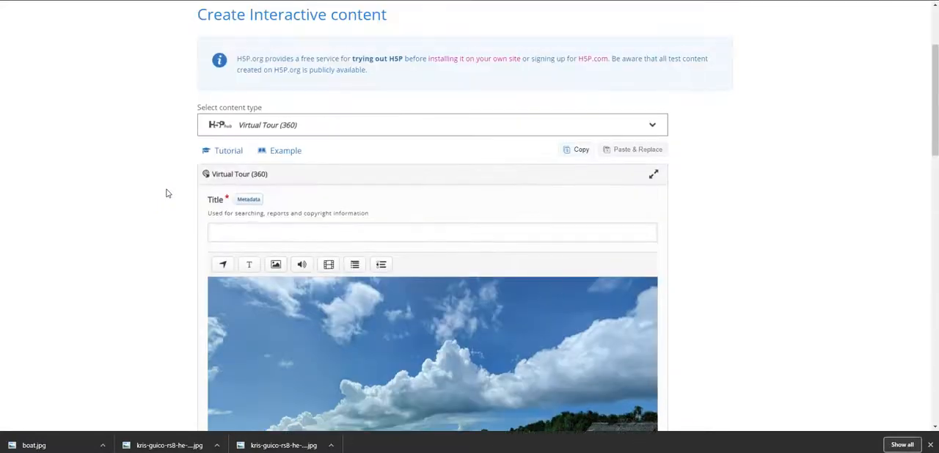
scroll("down", 3)
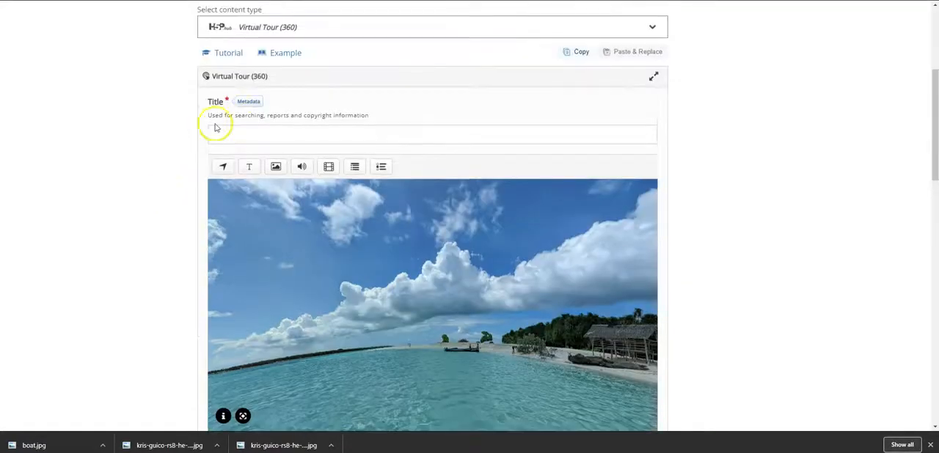
type("H")
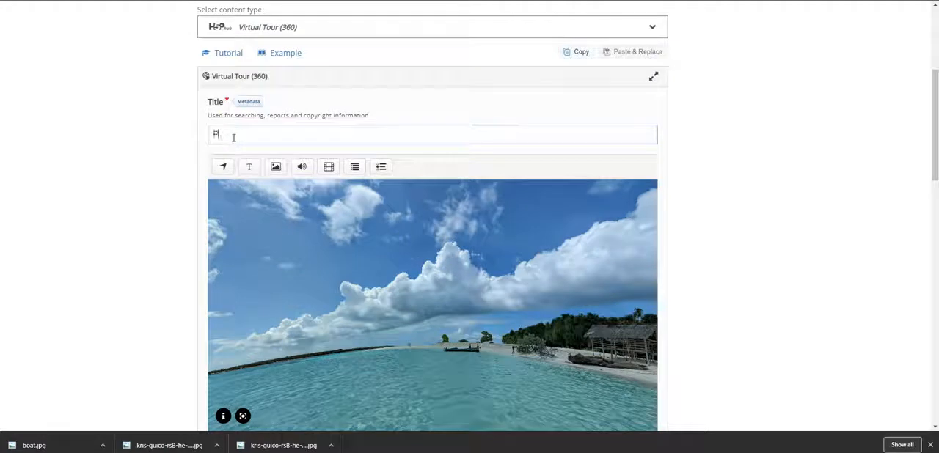
type("PATAWAN BEACH VIRTUAL TOU")
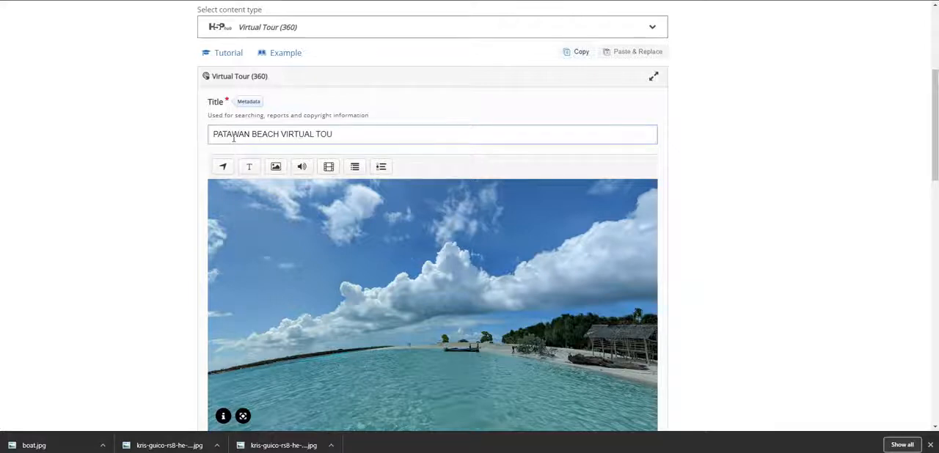
- Save the tour so H5P confirms the content was created
scroll("down", 3)
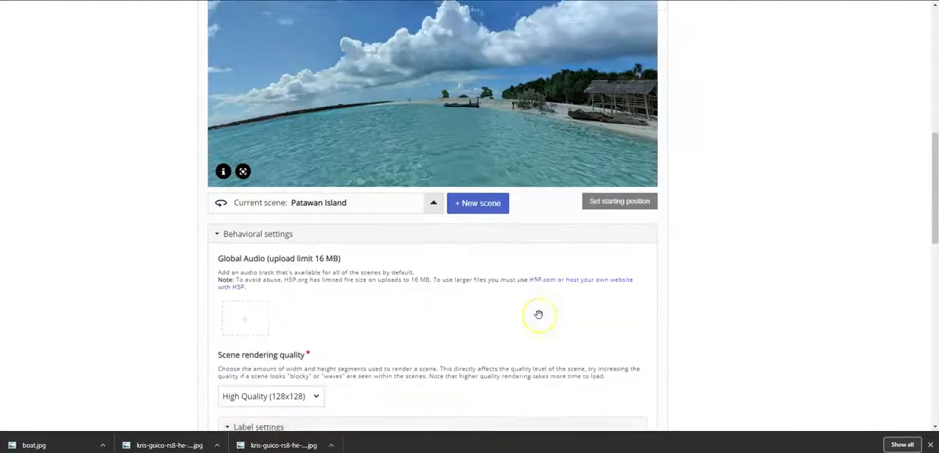
scroll("down", 3)
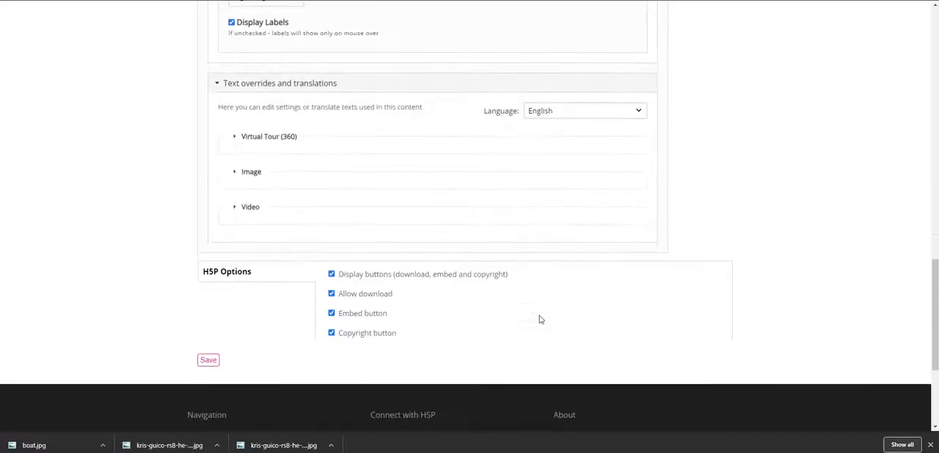
left_click(208, 360)
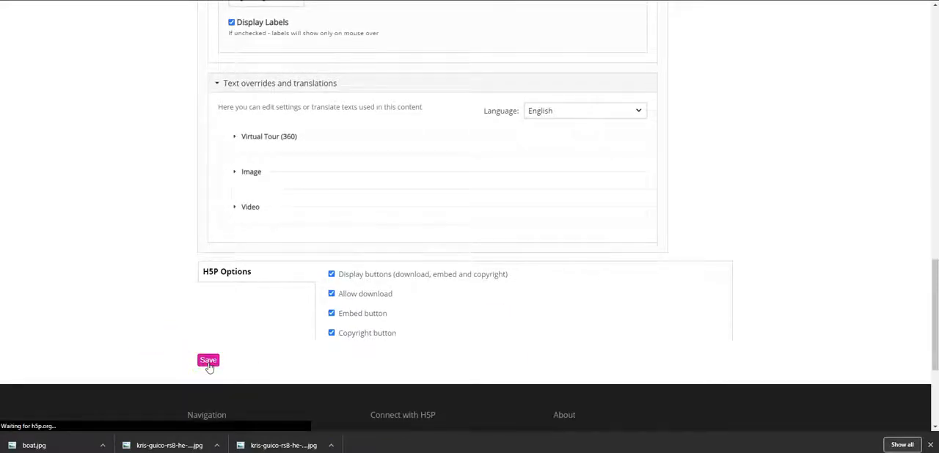
left_click(209, 361)
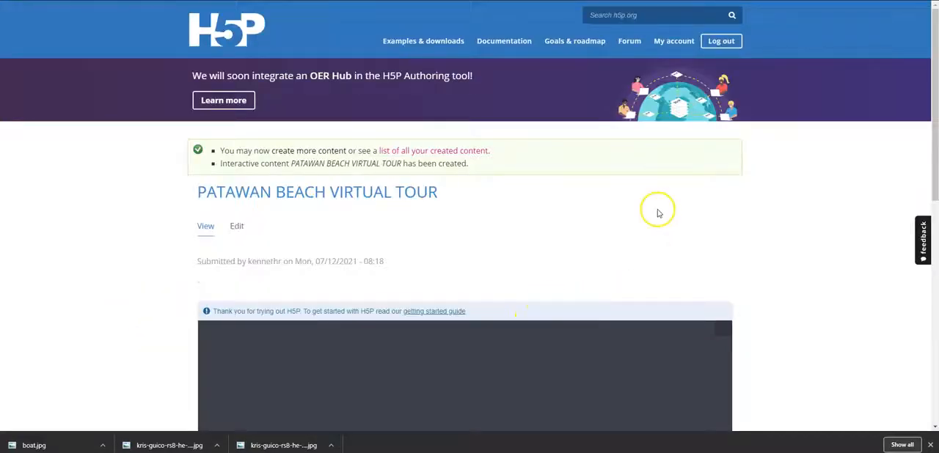
- View the loaded beach panorama and bring up, then dismiss, the tour's iframe embed code
scroll("down", 3)
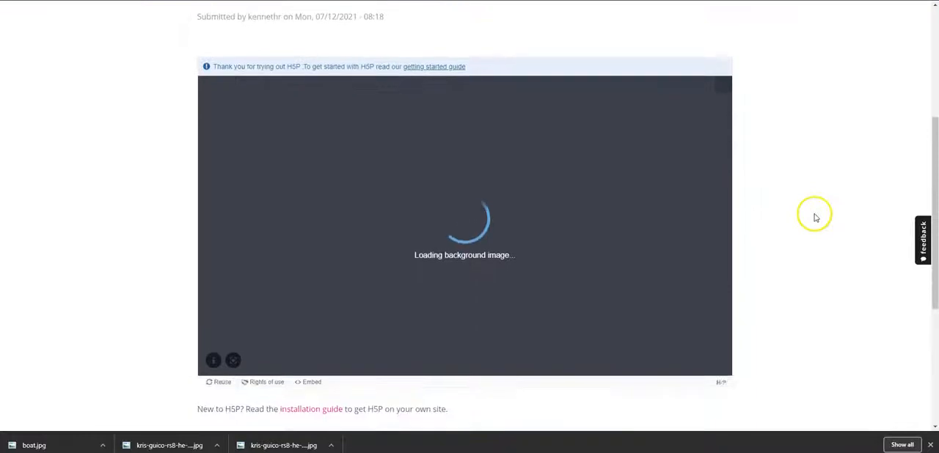
scroll("down", 3)
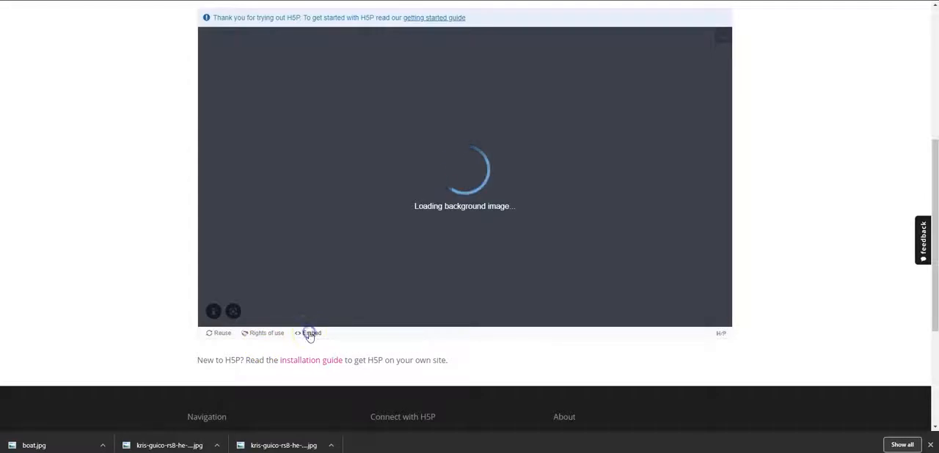
left_click(308, 333)
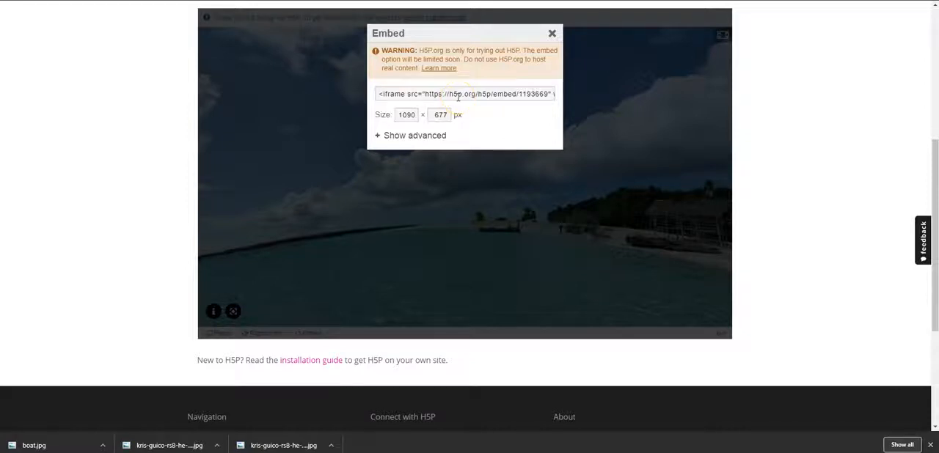
left_click(552, 33)
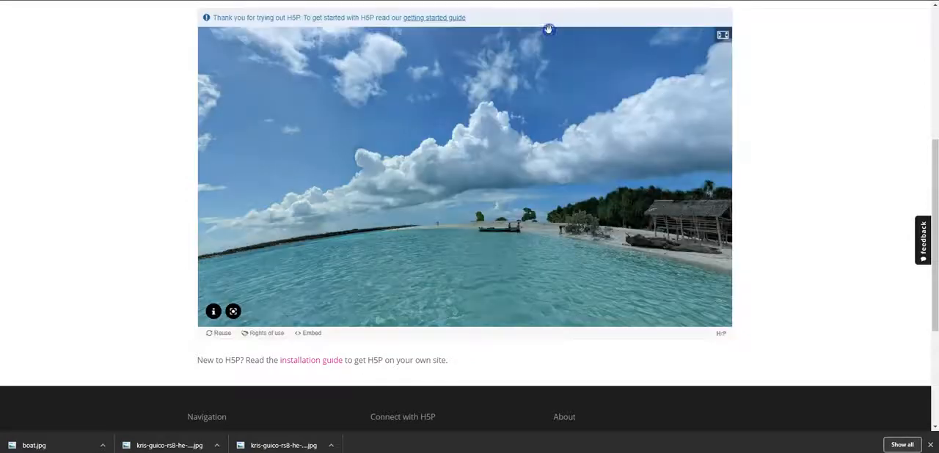
left_click_drag(549, 31, 430, 201)
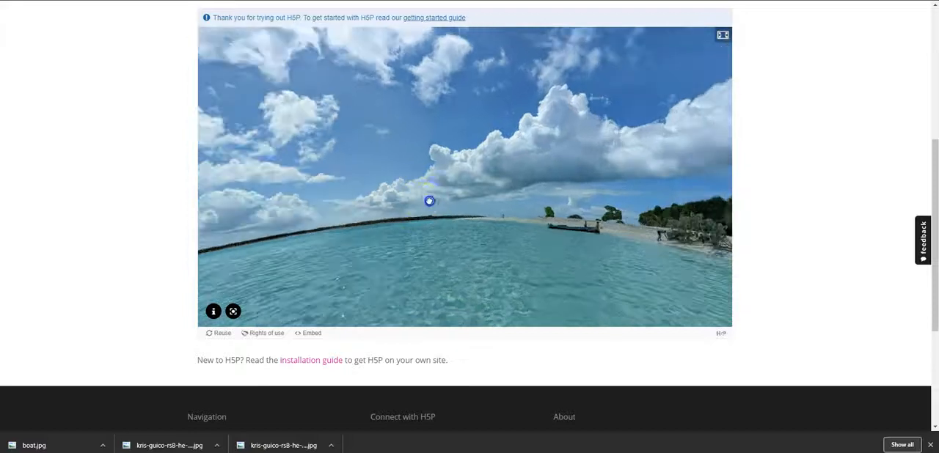
left_click_drag(429, 201, 632, 165)
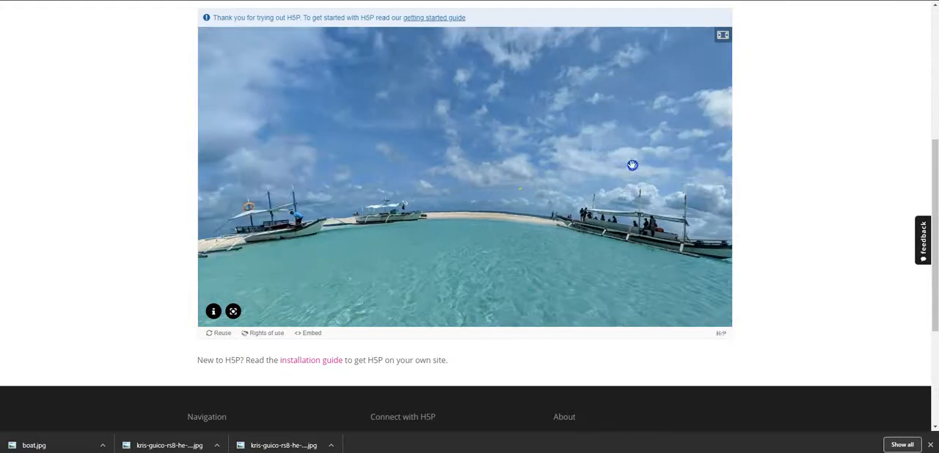
left_click_drag(632, 165, 440, 232)
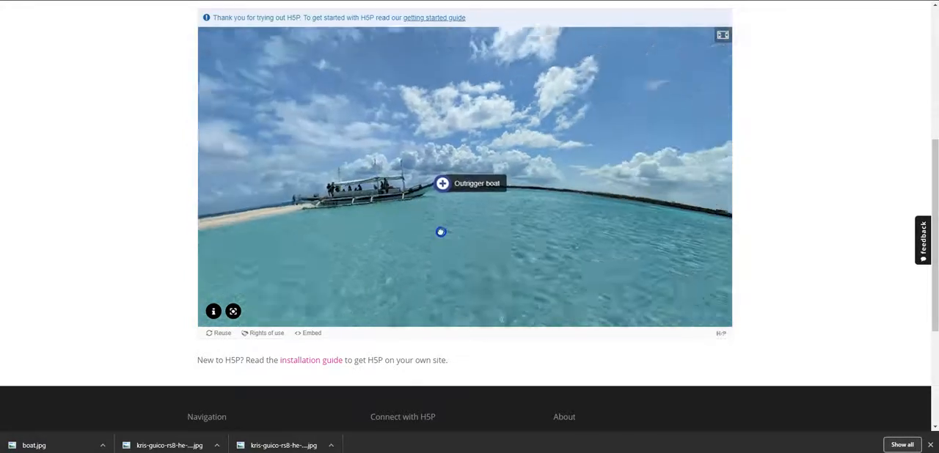
left_click_drag(441, 235, 440, 220)
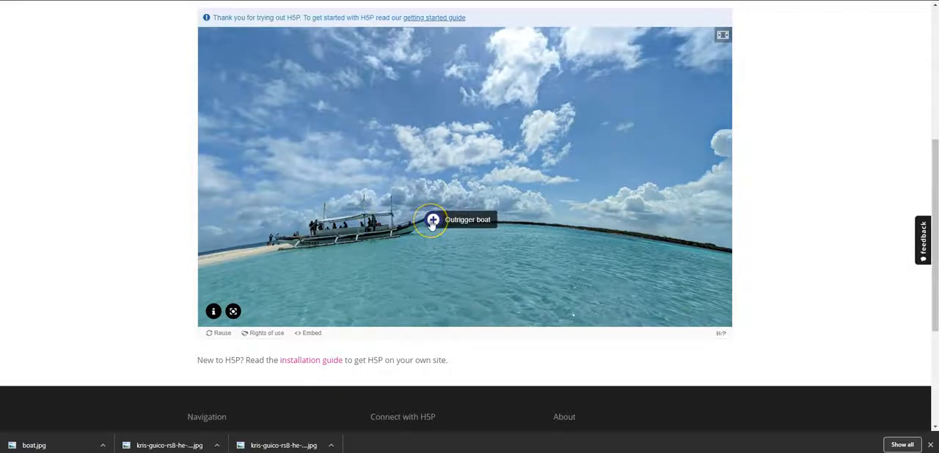
left_click(432, 220)
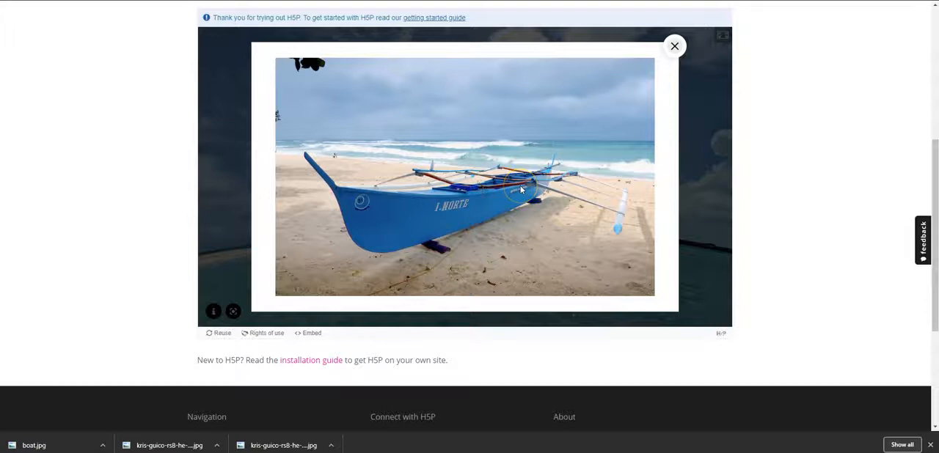
mouse_move(572, 109)
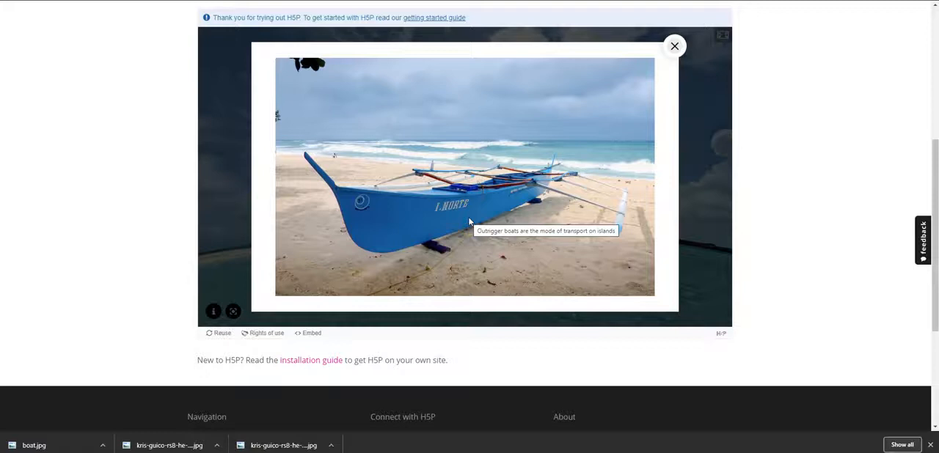
left_click(674, 46)
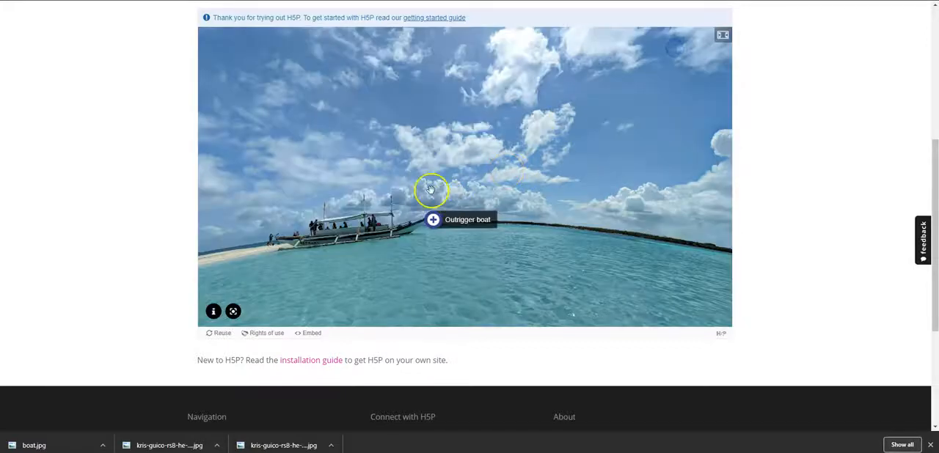
left_click_drag(431, 188, 517, 173)
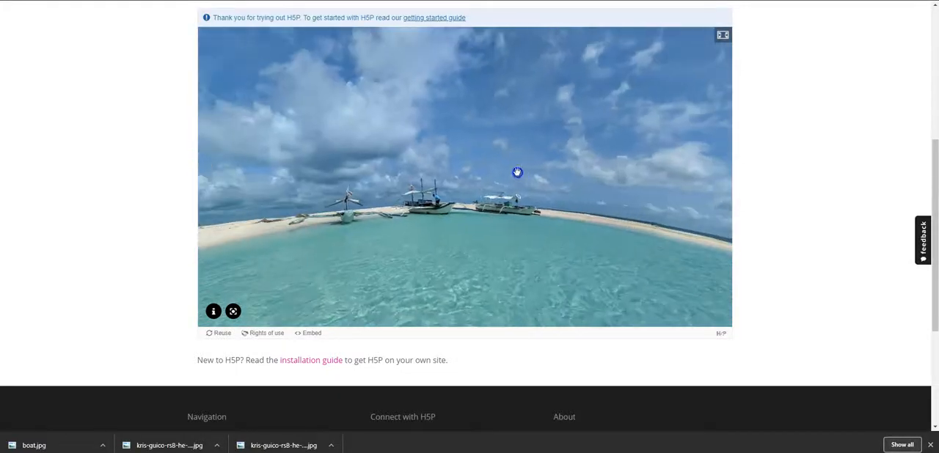
left_click_drag(516, 172, 409, 229)
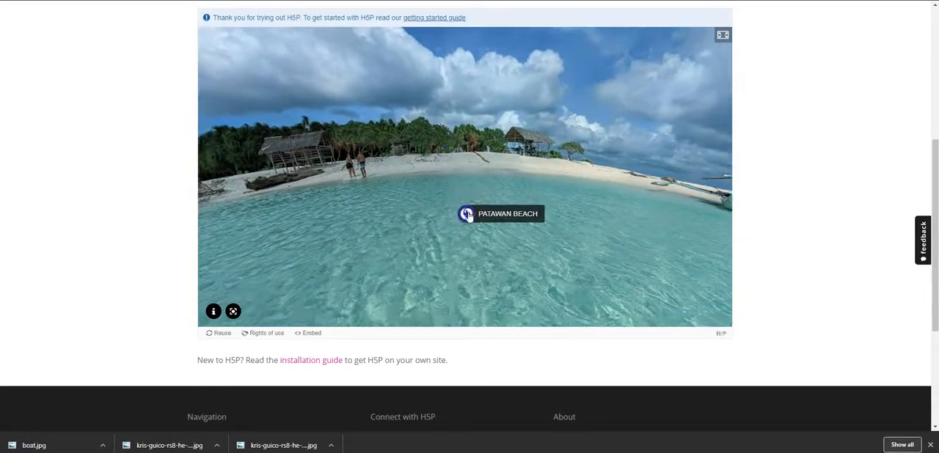
left_click(467, 213)
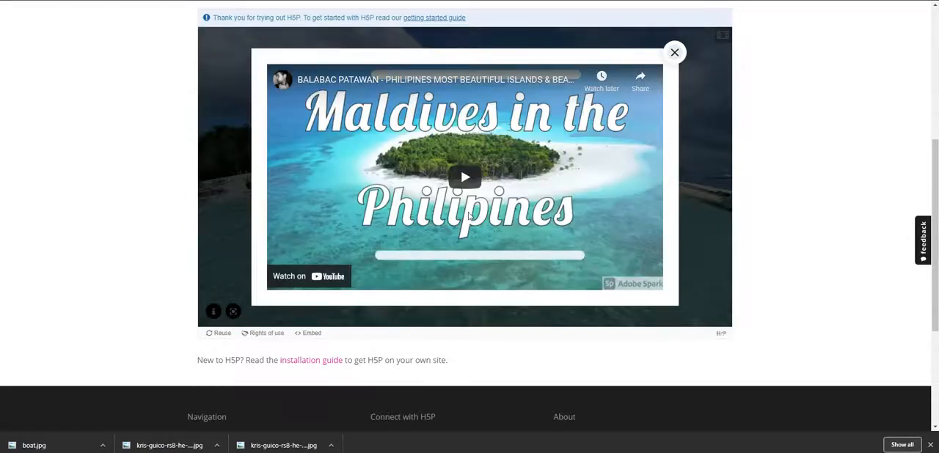
left_click(465, 176)
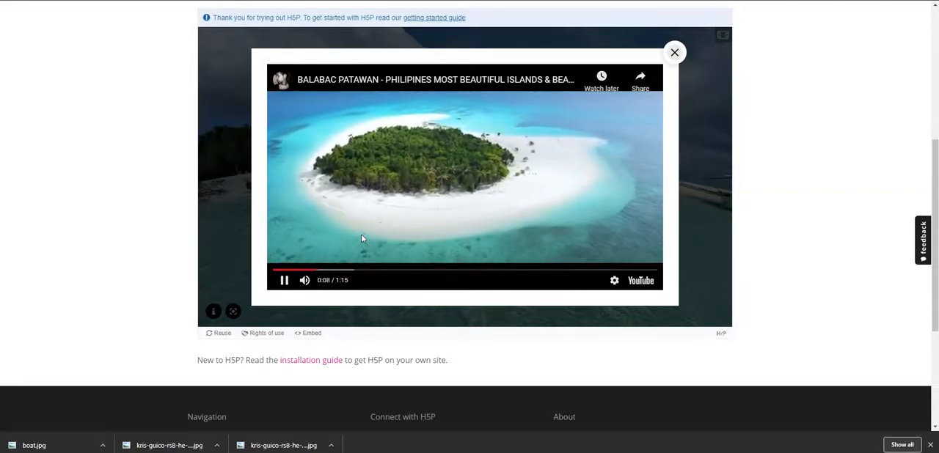
mouse_move(284, 280)
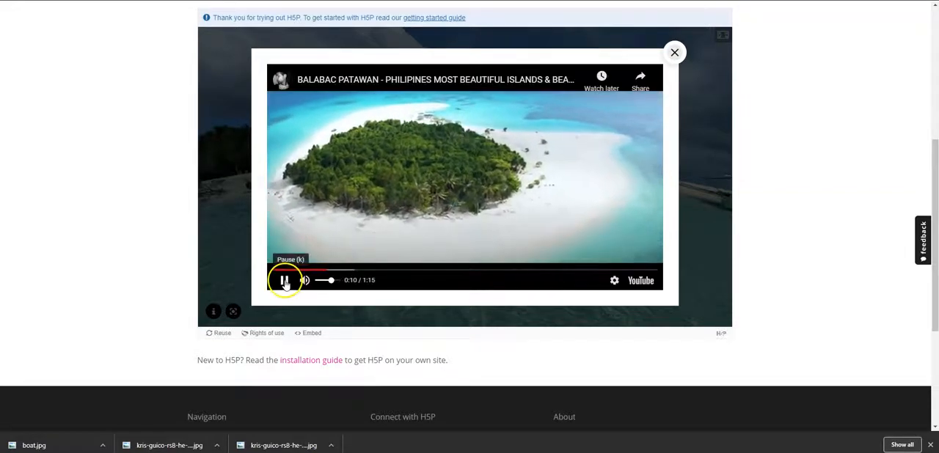
left_click(283, 280)
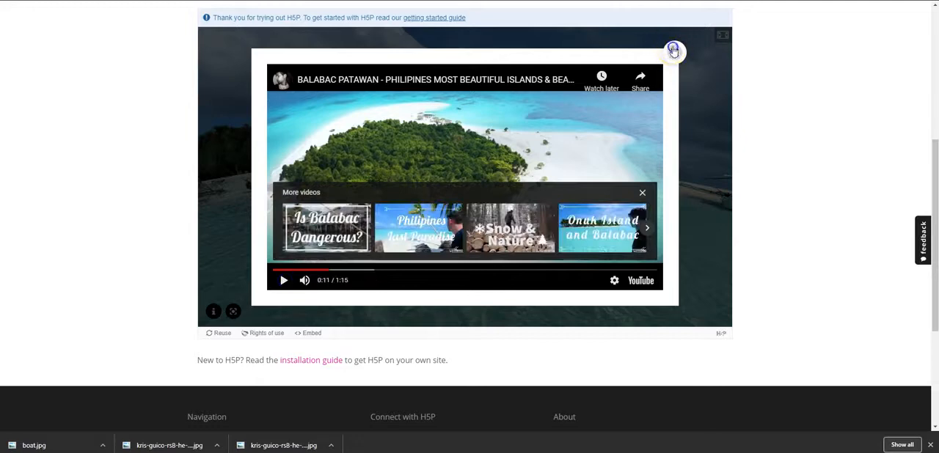
left_click(673, 51)
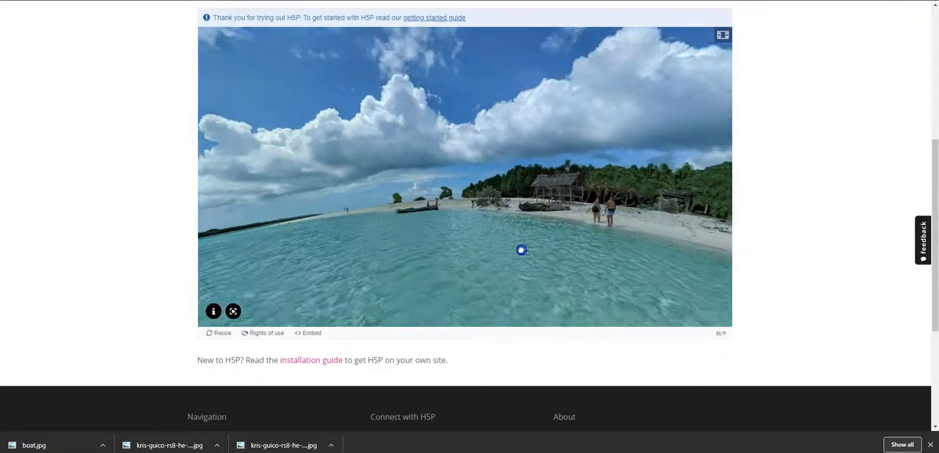
left_click_drag(521, 251, 400, 204)
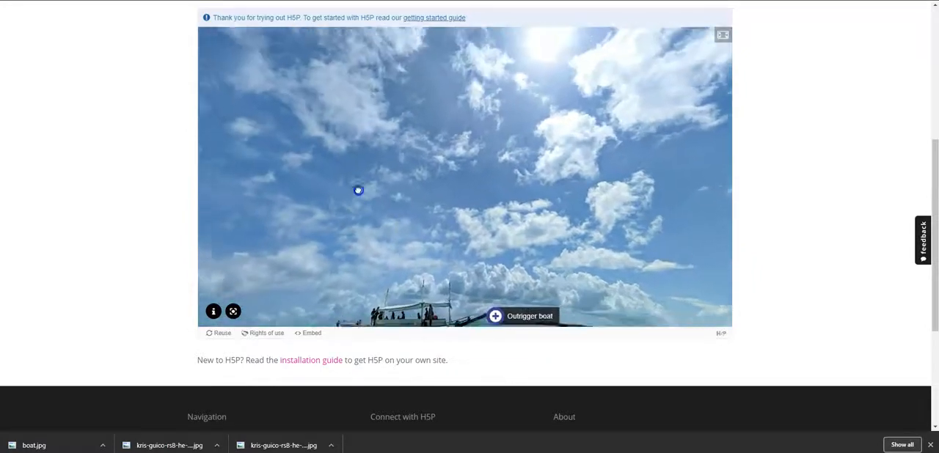
left_click_drag(358, 191, 522, 112)
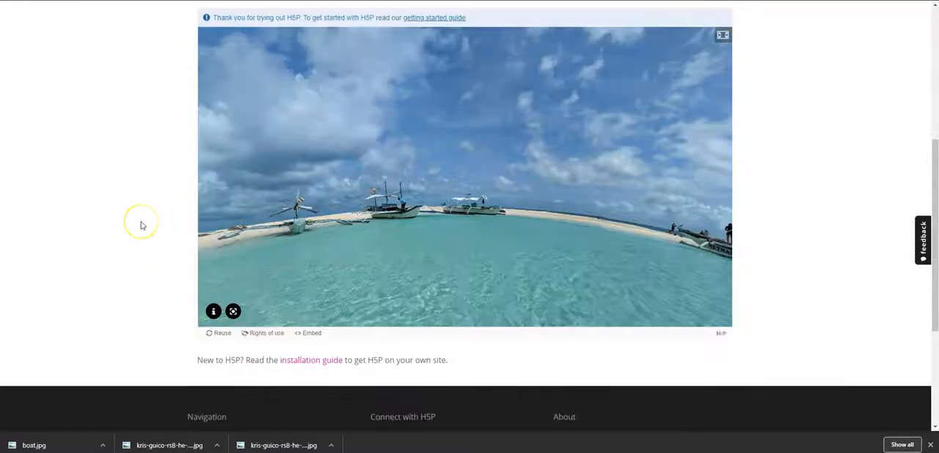
mouse_move(233, 311)
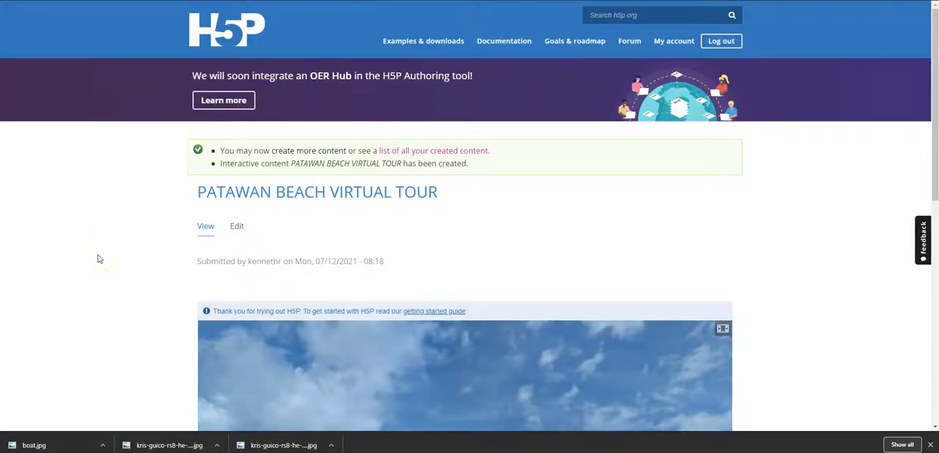
mouse_move(12, 79)
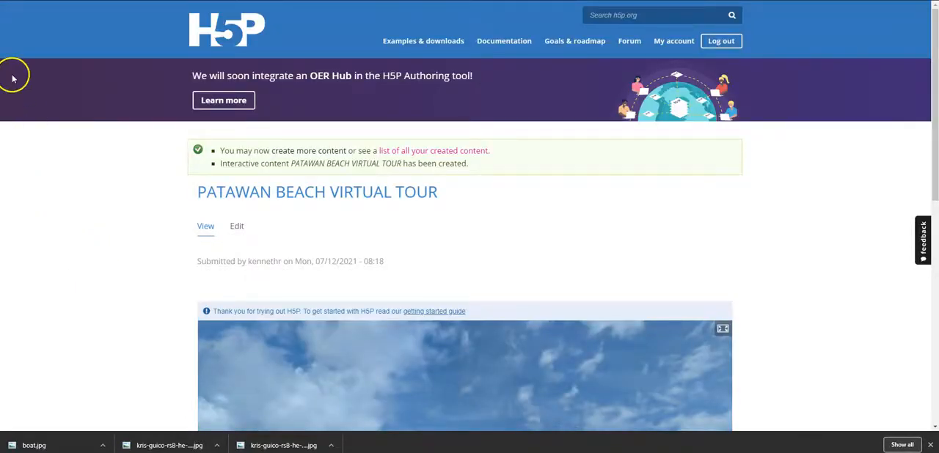